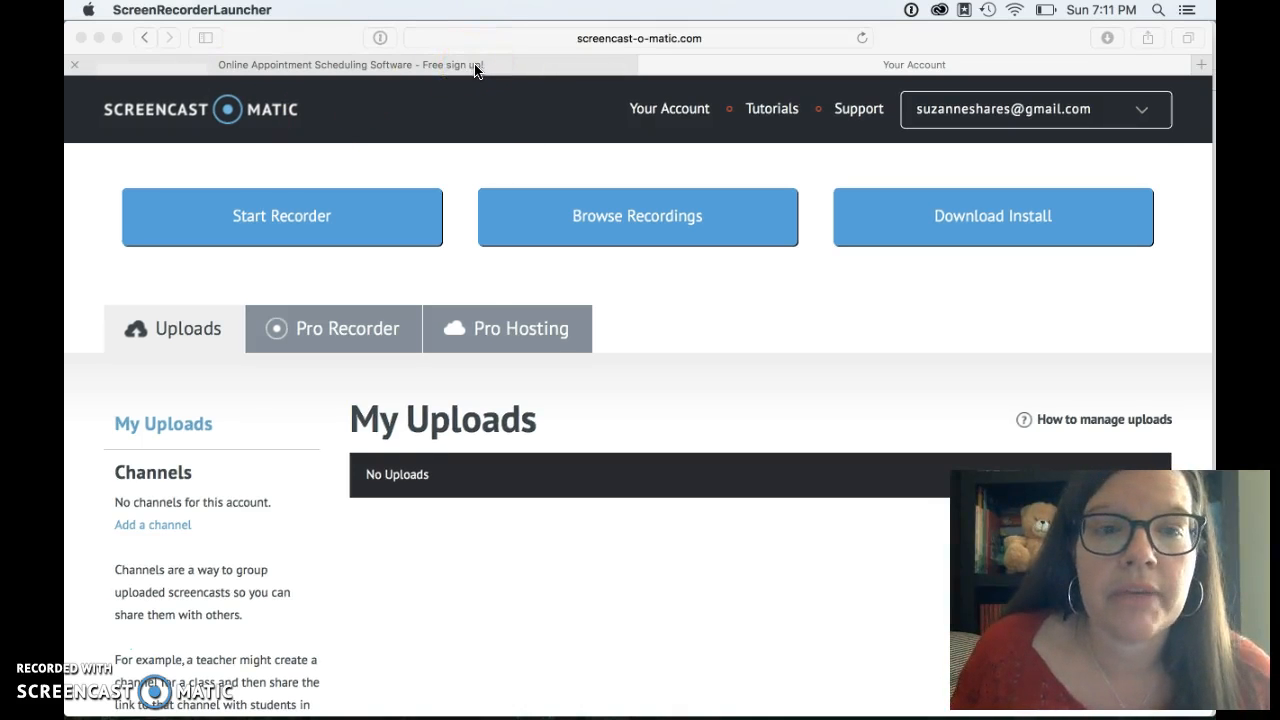
Step: Switch to the Acuity Scheduling site in Safari and log in to the account
left_click(350, 64)
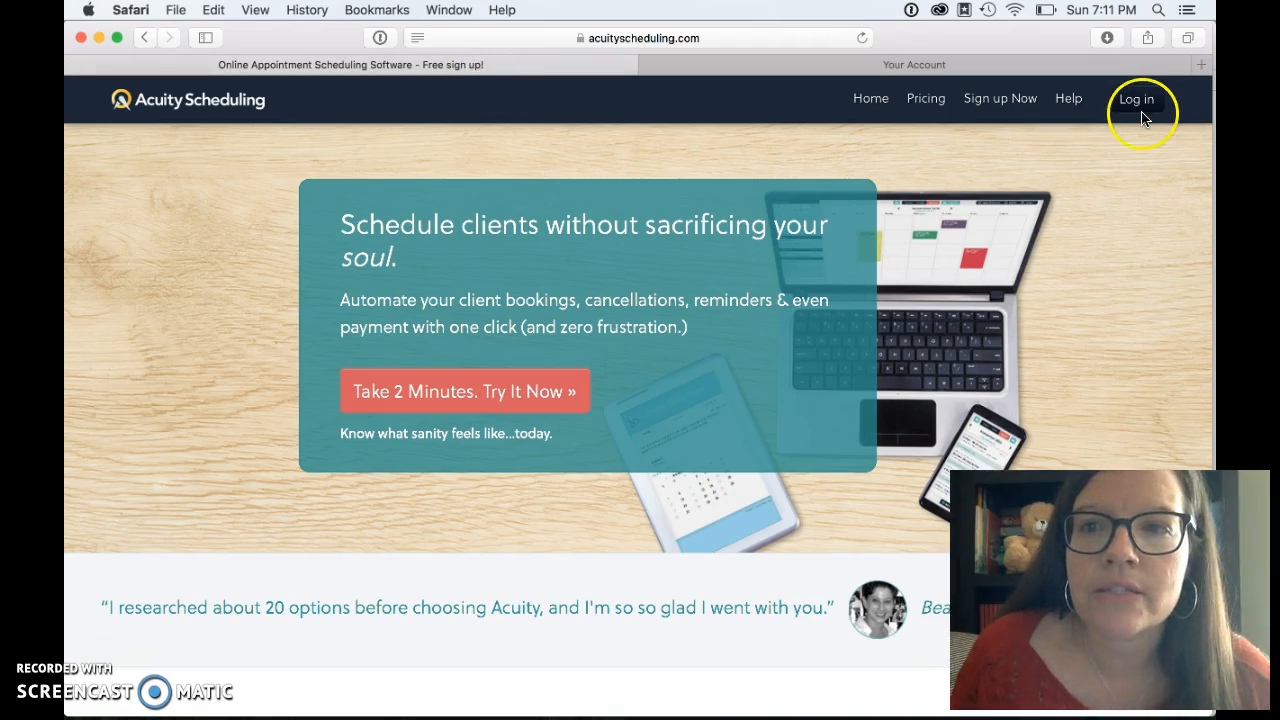
left_click(1136, 98)
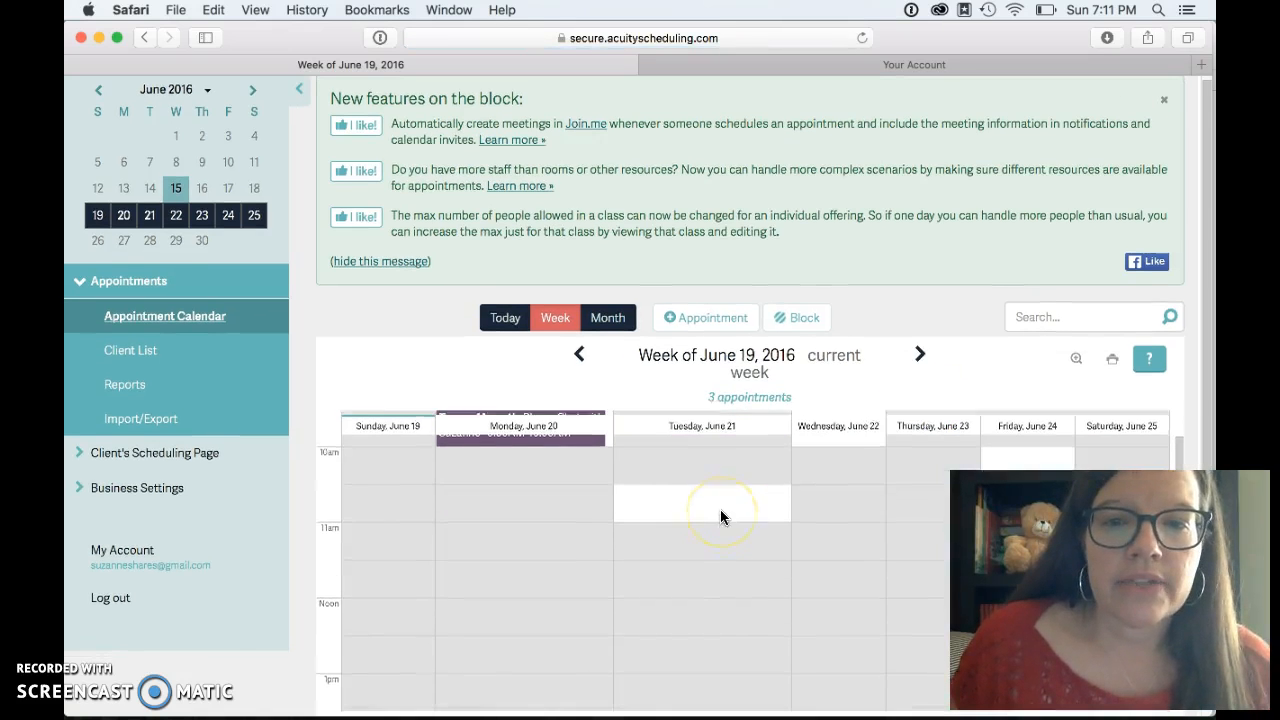
Step: Expand the Business Settings section in the left sidebar of the appointment calendar
scroll("up", 3)
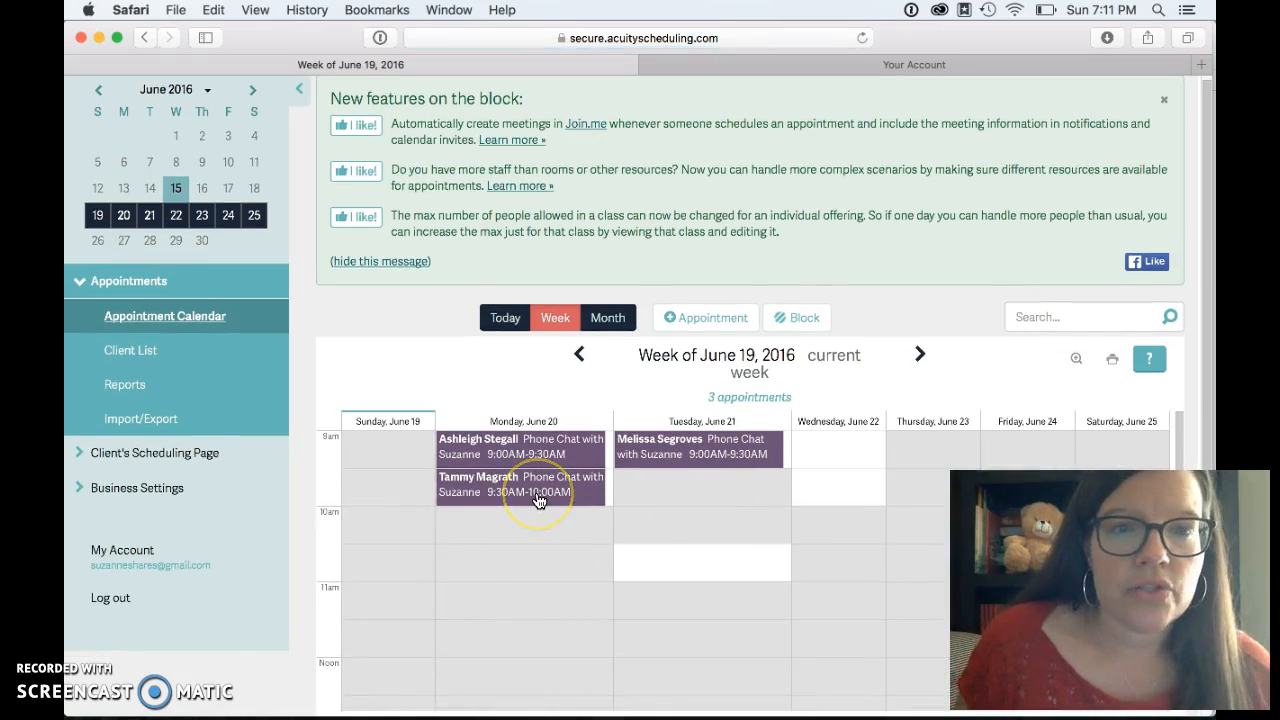
mouse_move(582, 490)
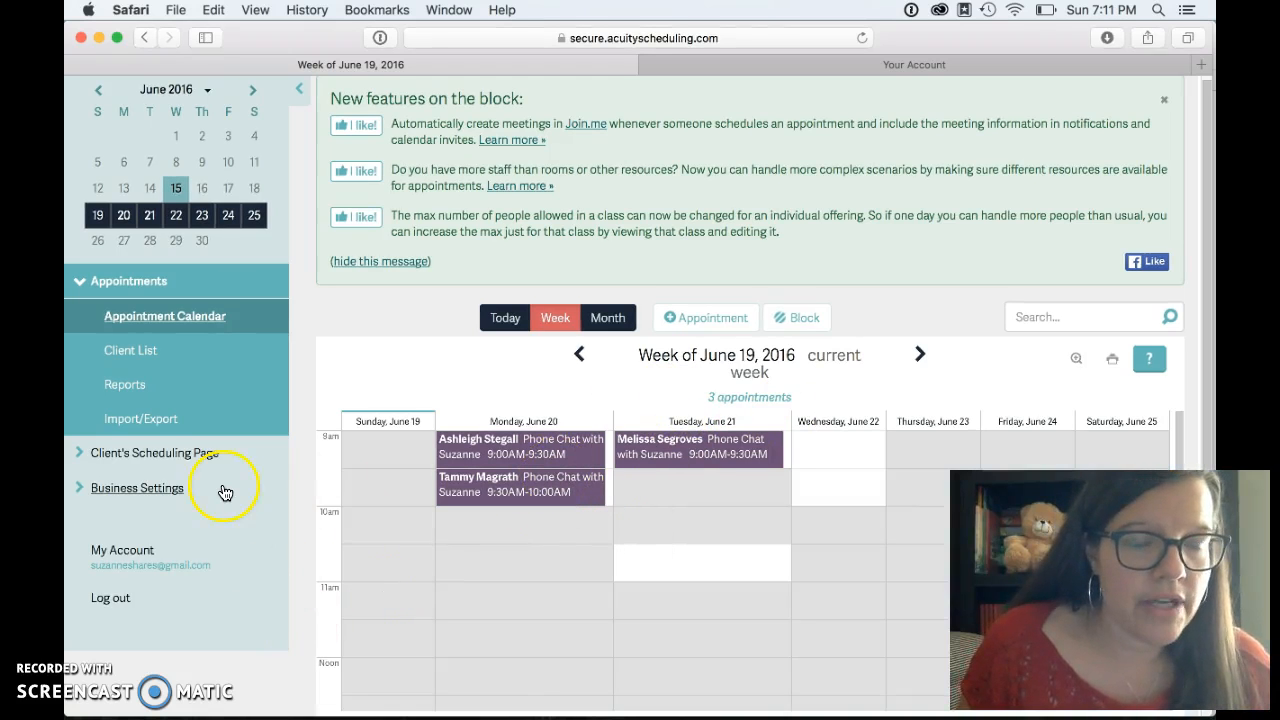
mouse_move(210, 462)
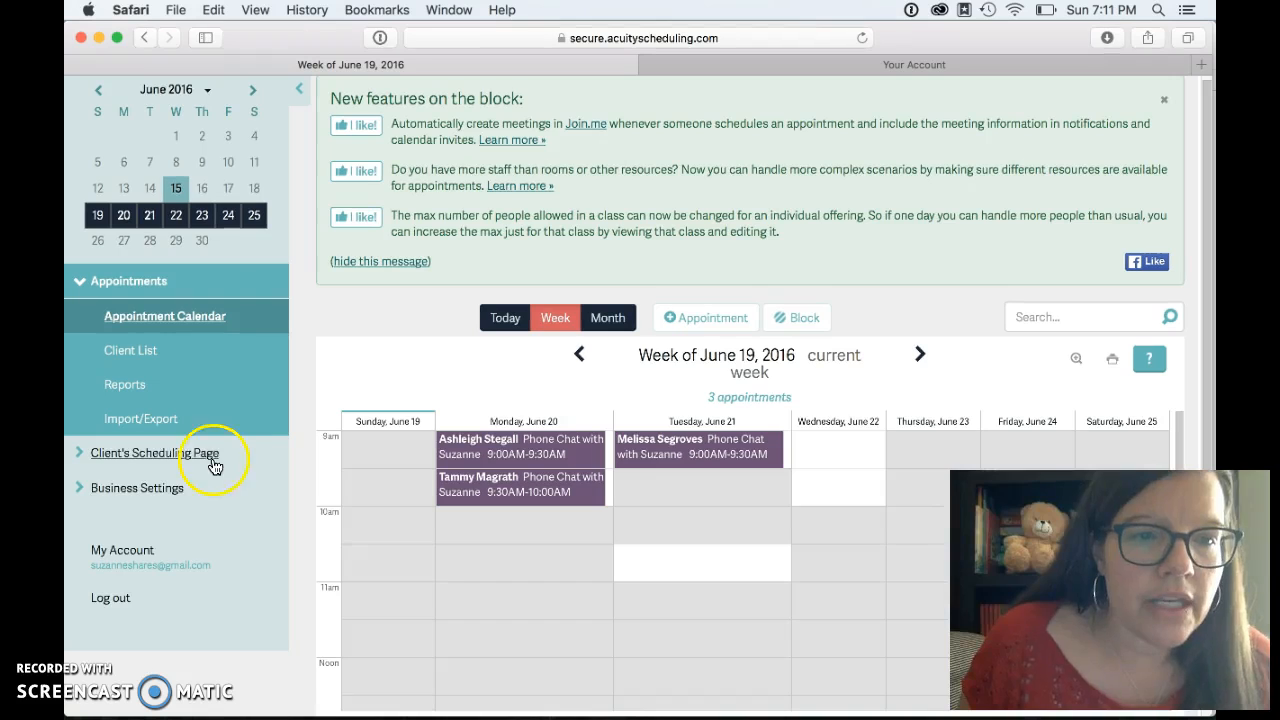
left_click(137, 487)
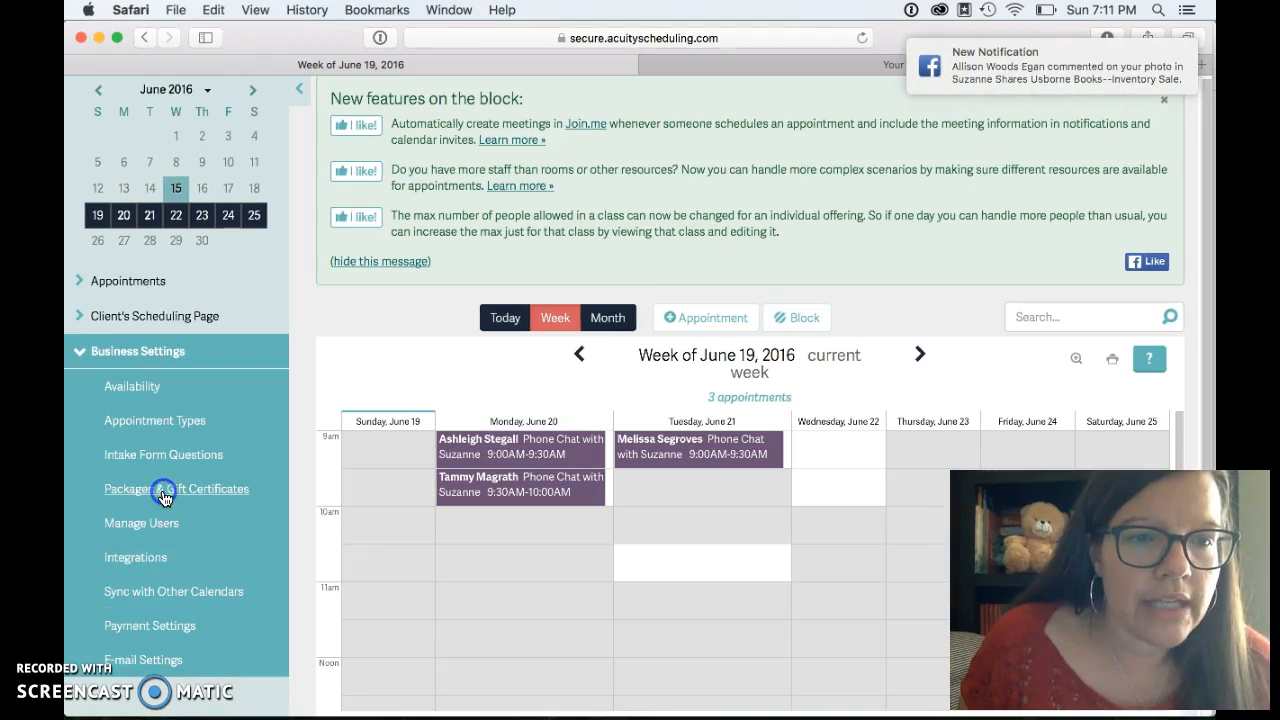
Step: Show the Availability page scrolled to the June 2016 specific-day calendar
left_click(132, 386)
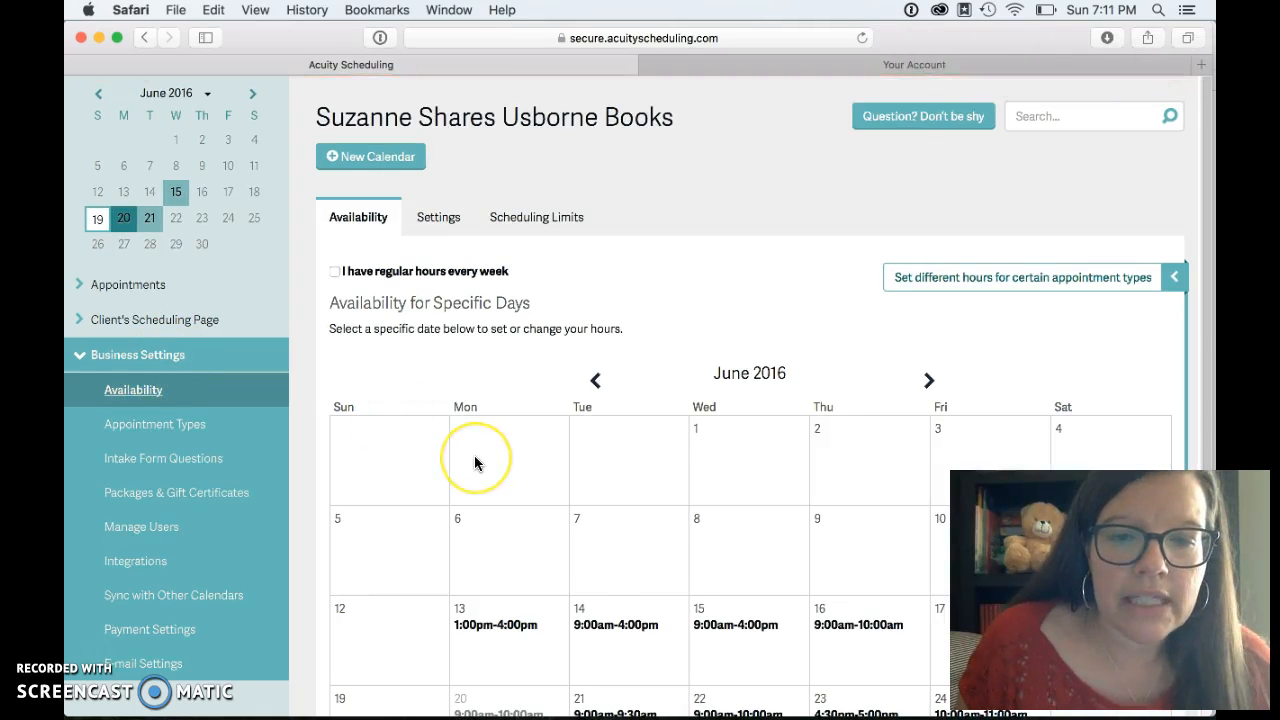
scroll("down", 3)
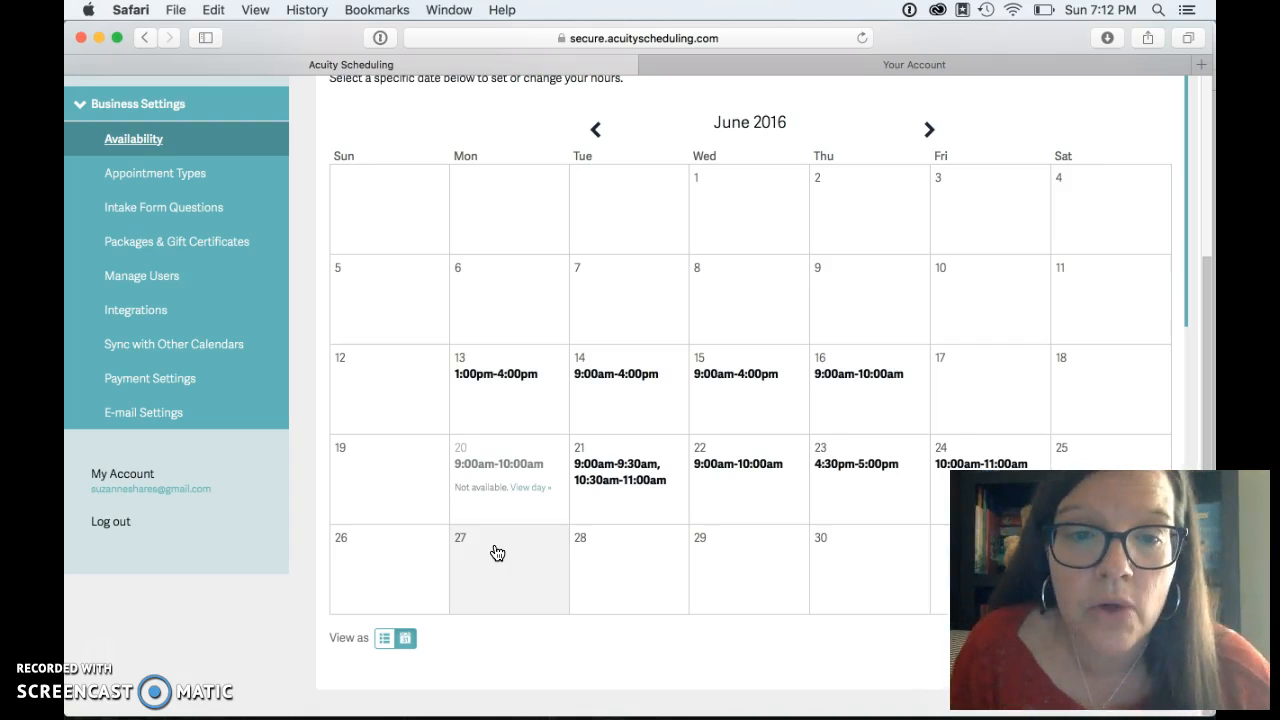
Step: Set Monday, June 27, 2016 hours to 2:00pm-3:00pm and save them
left_click(498, 553)
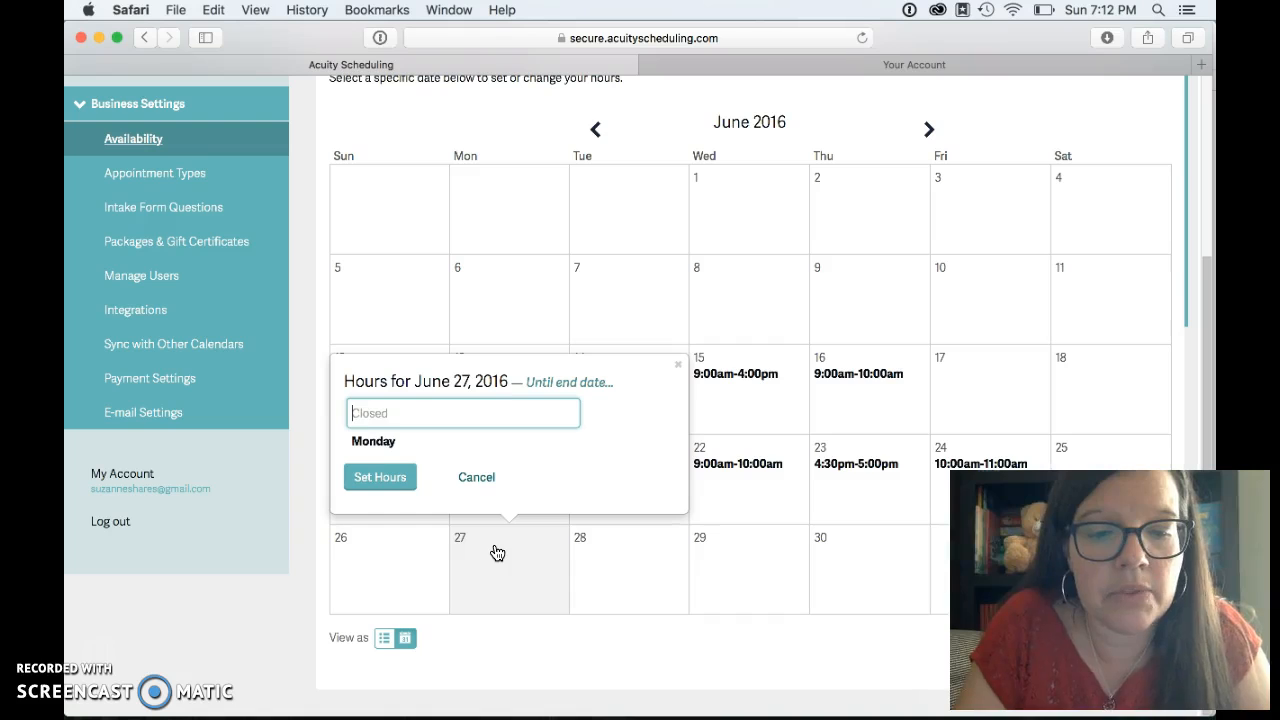
type("2:00pm-")
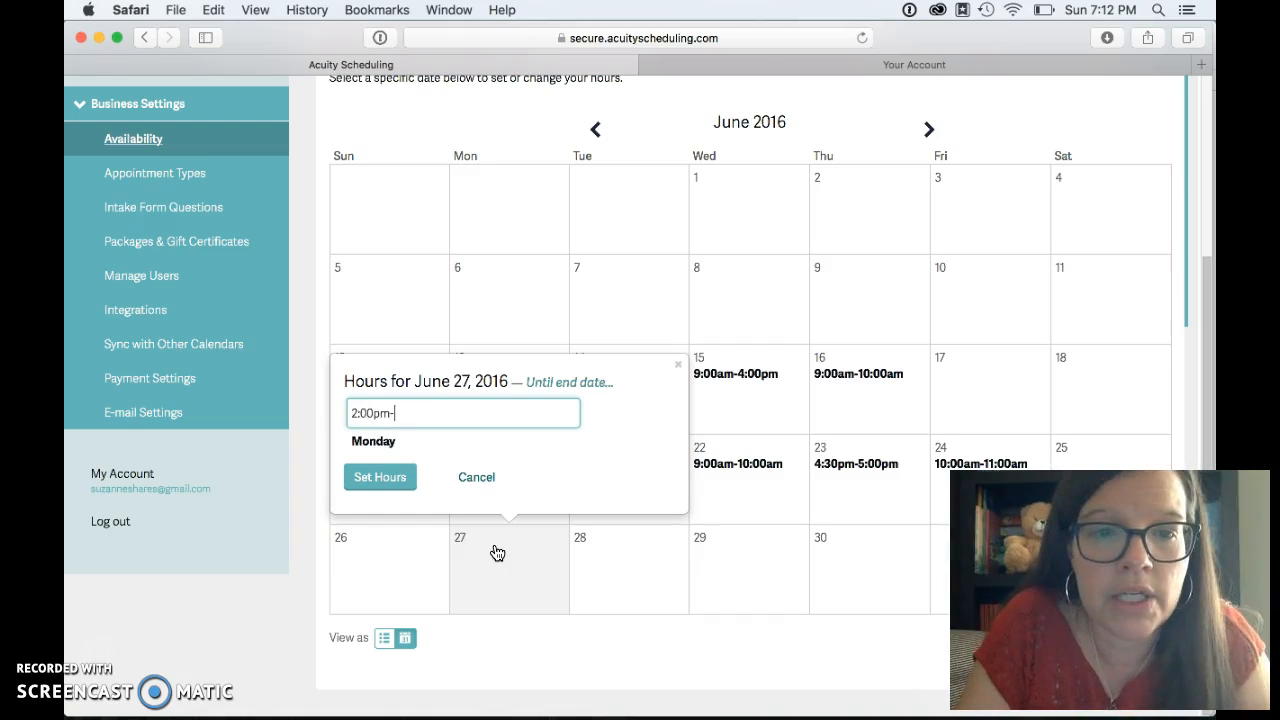
type("3)=")
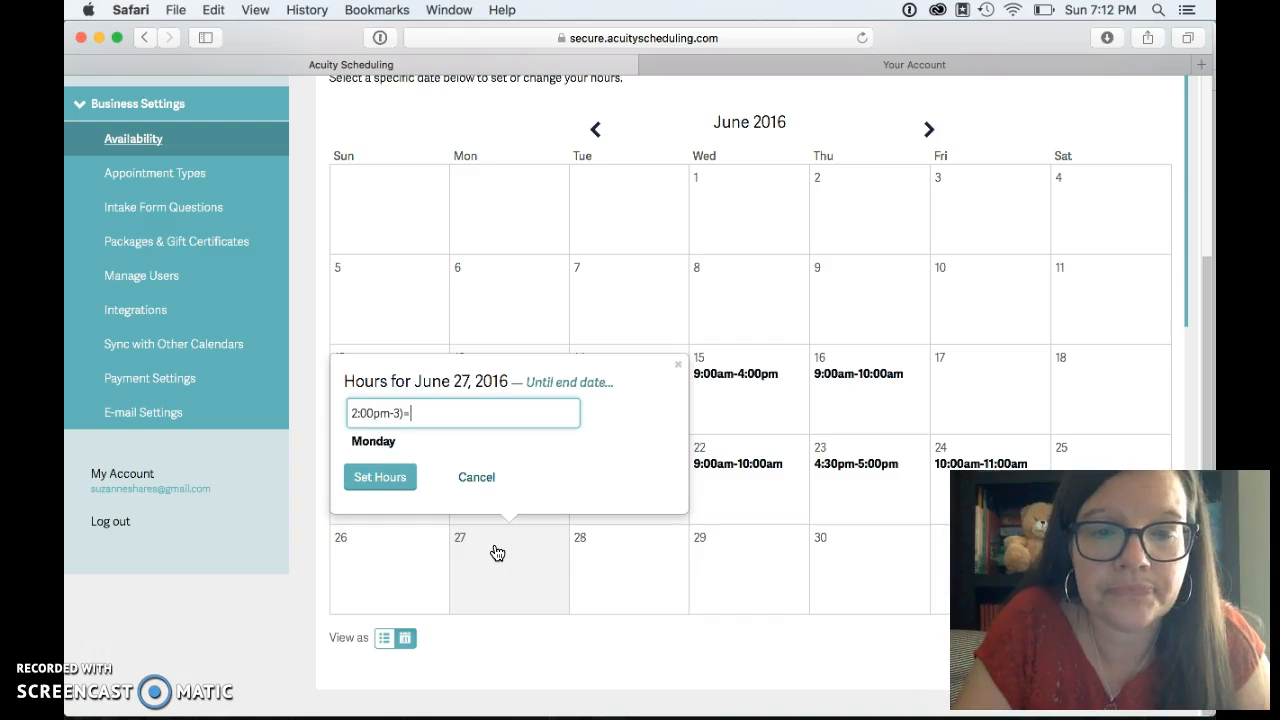
type(":00")
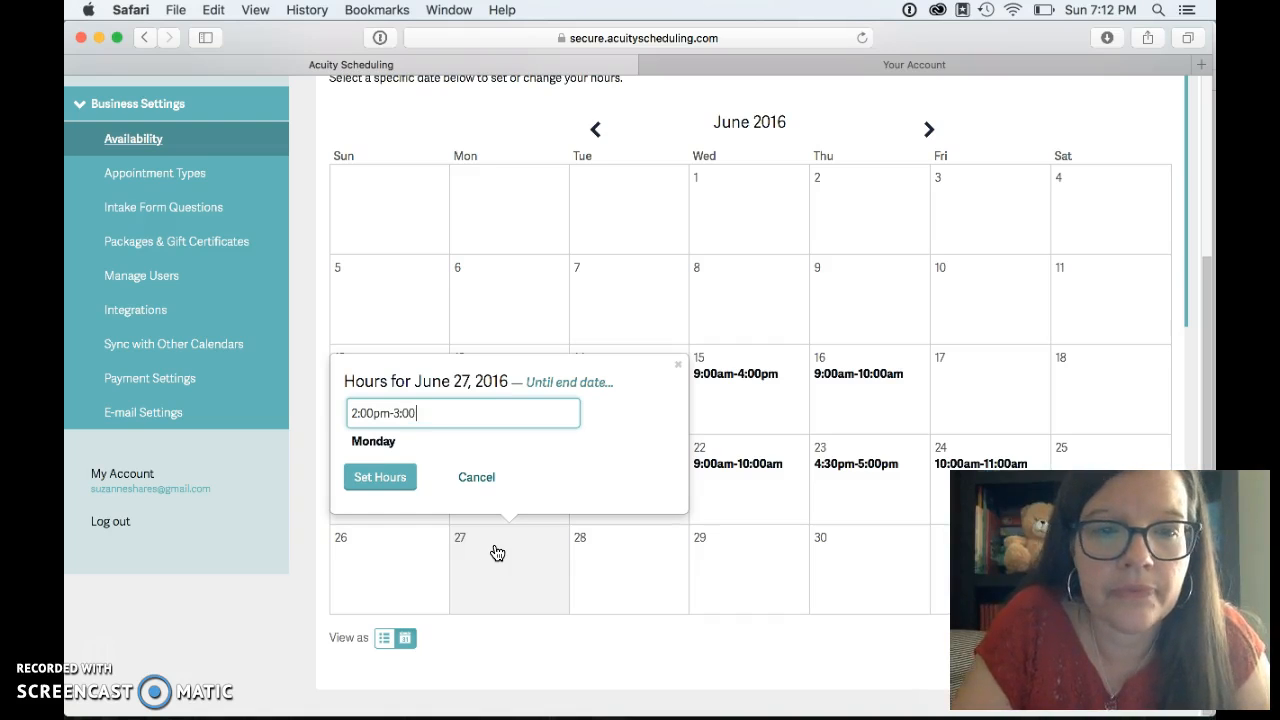
left_click(379, 476)
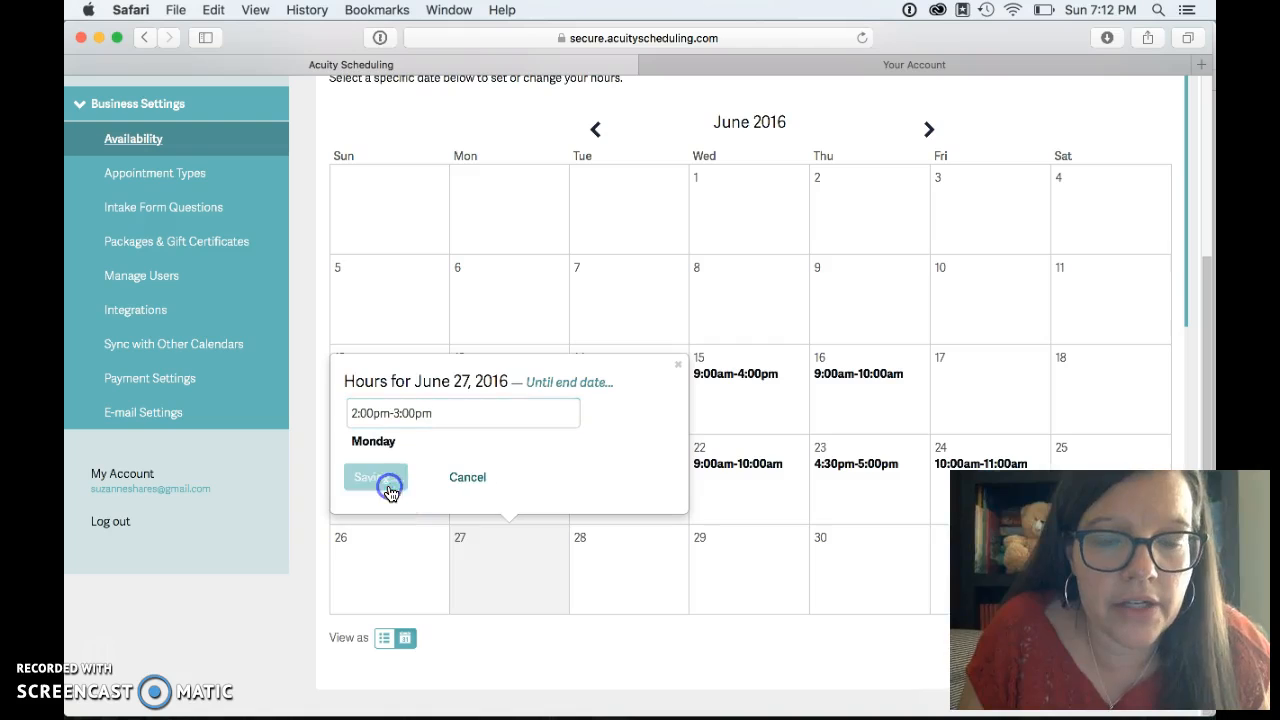
left_click(368, 477)
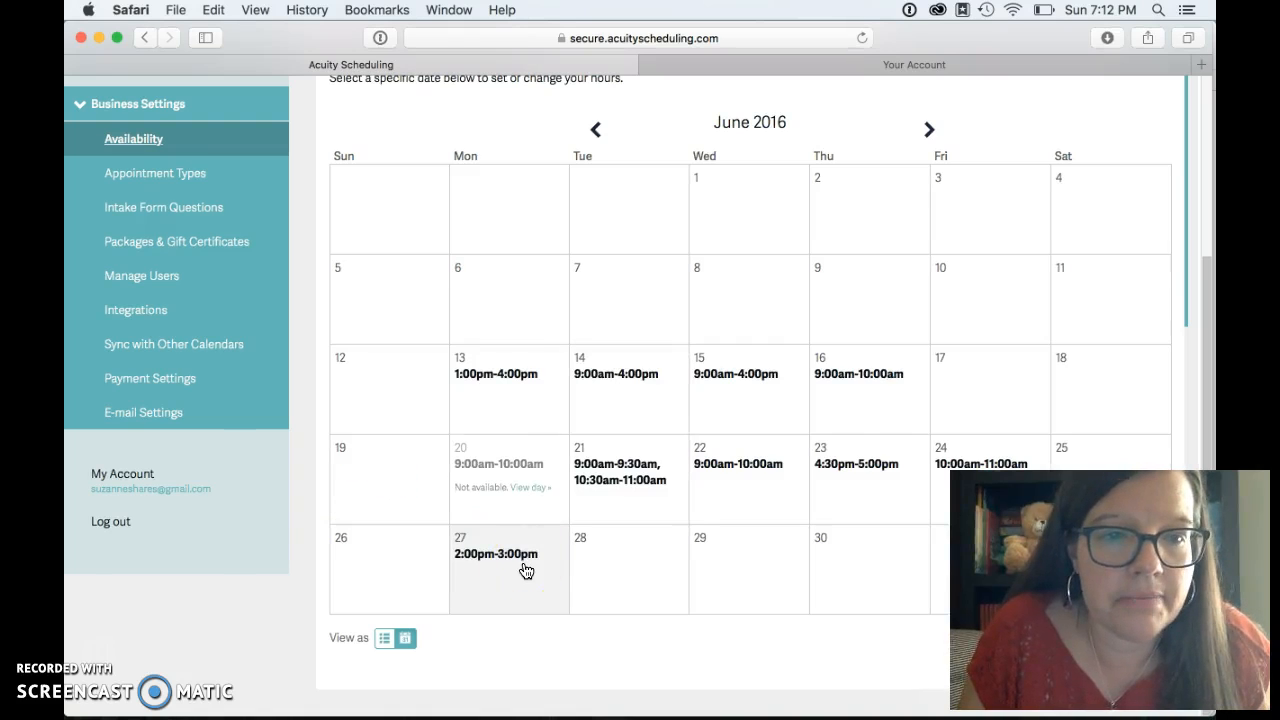
scroll("up", 3)
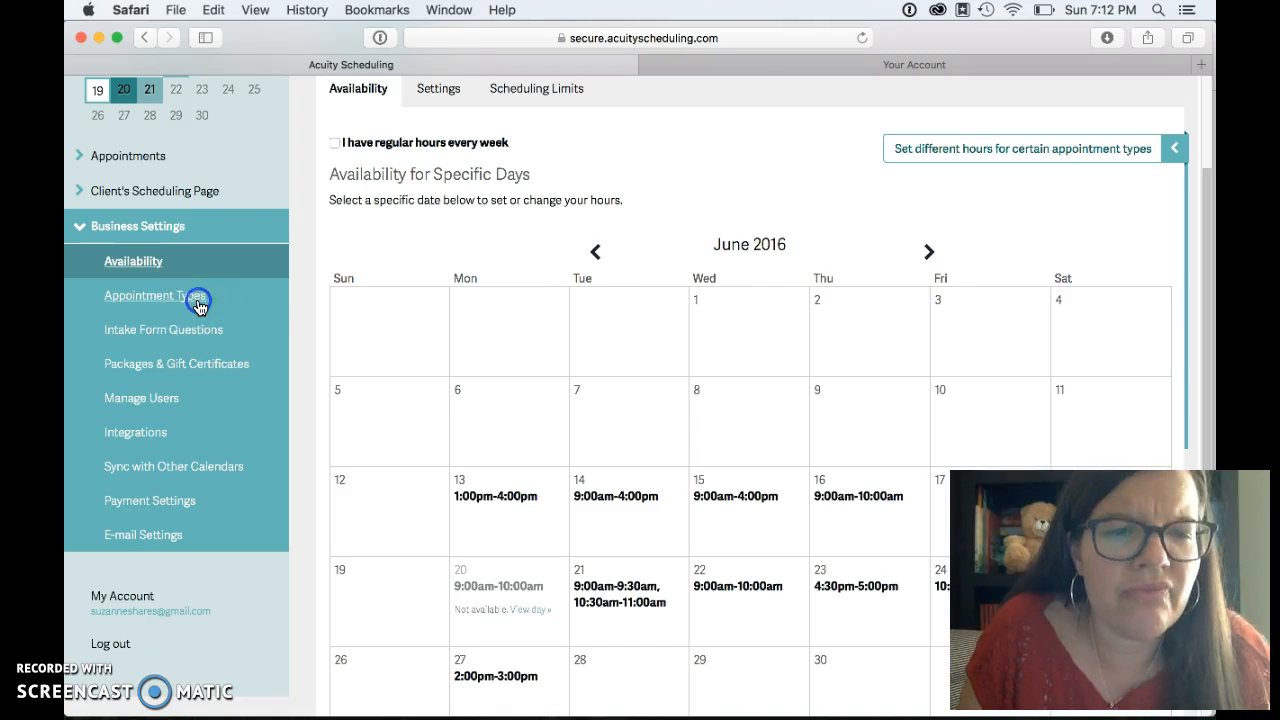
Step: Go to Appointment Types and start a New Type of Service
left_click(150, 295)
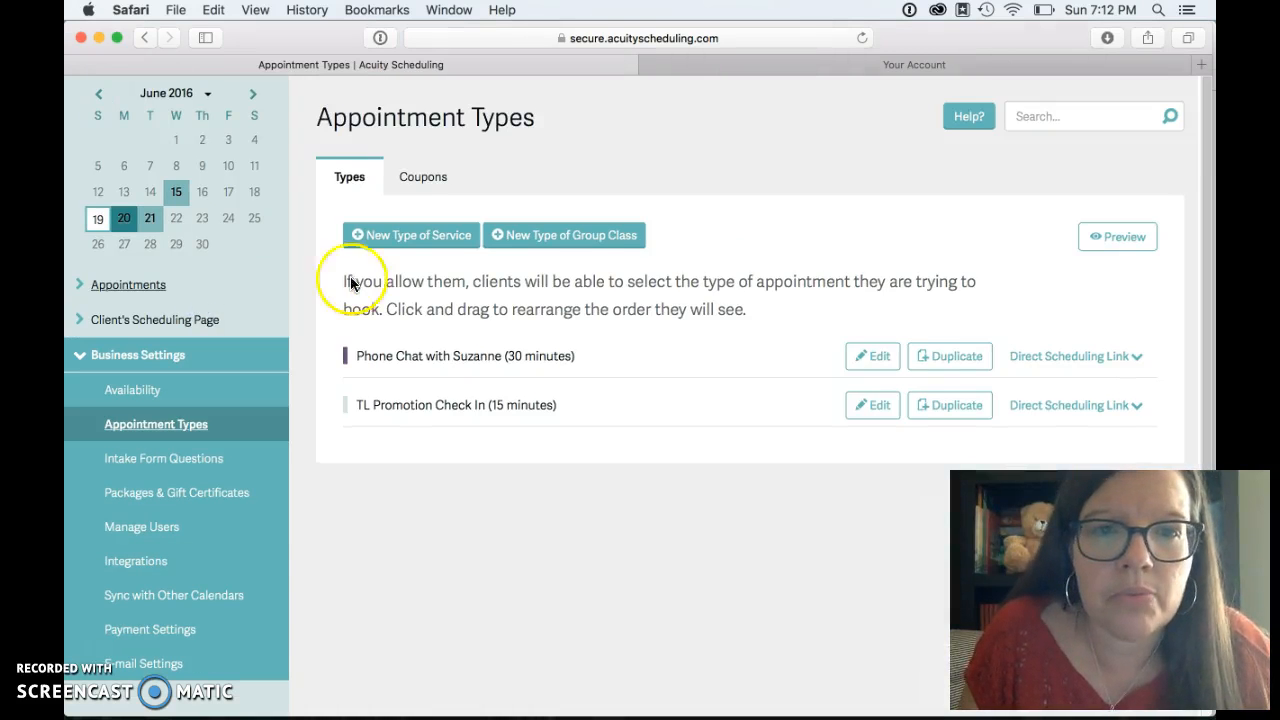
mouse_move(278, 385)
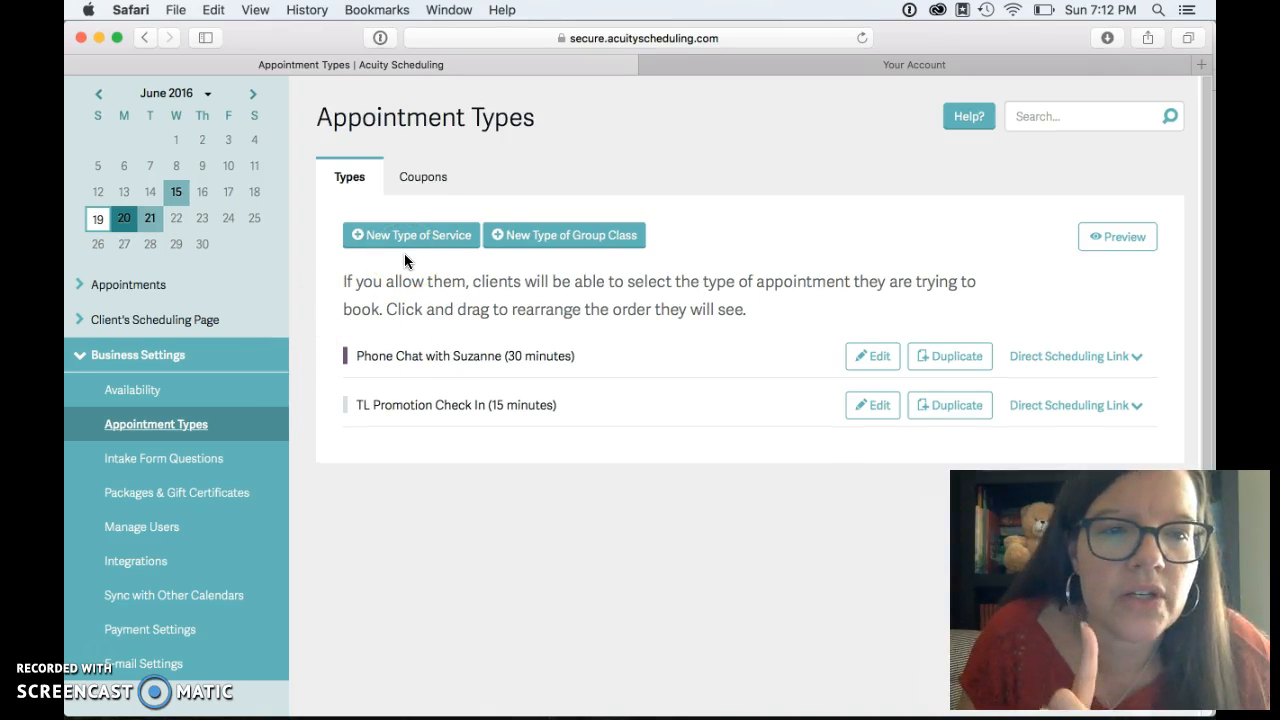
mouse_move(438, 243)
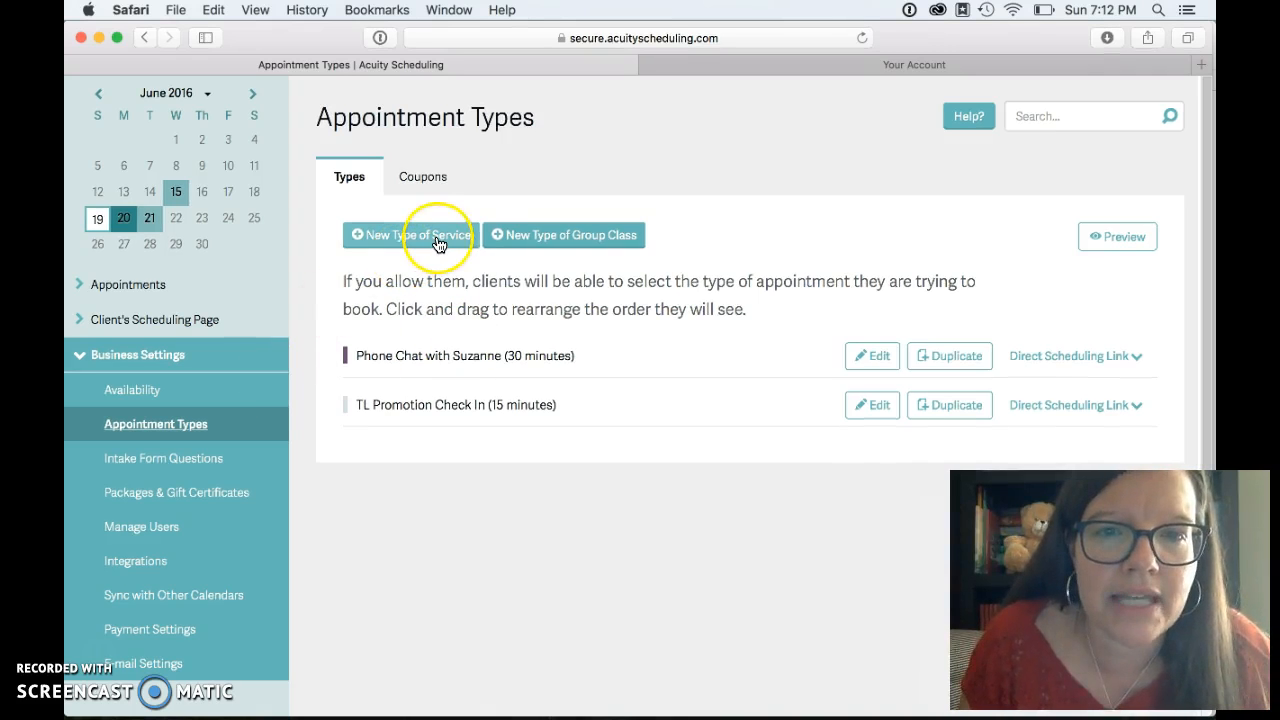
left_click(410, 234)
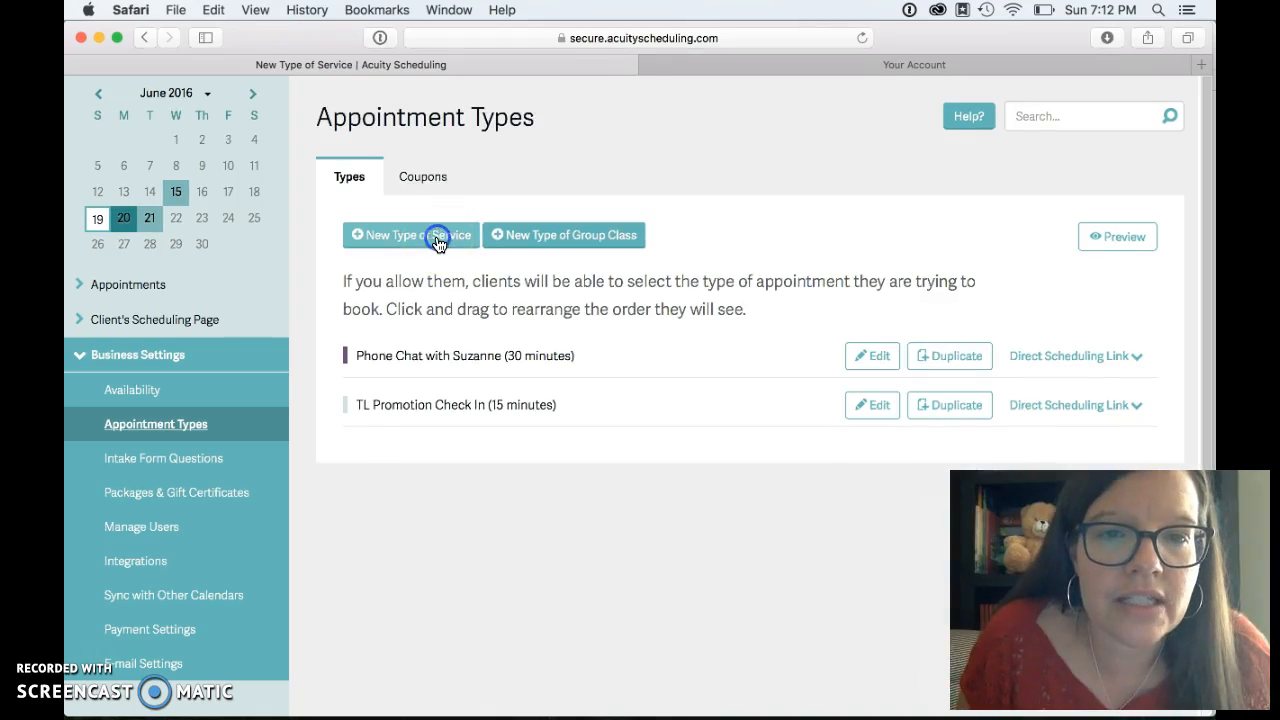
Step: Create an appointment type named 'New Consultant Check In'
left_click(410, 235)
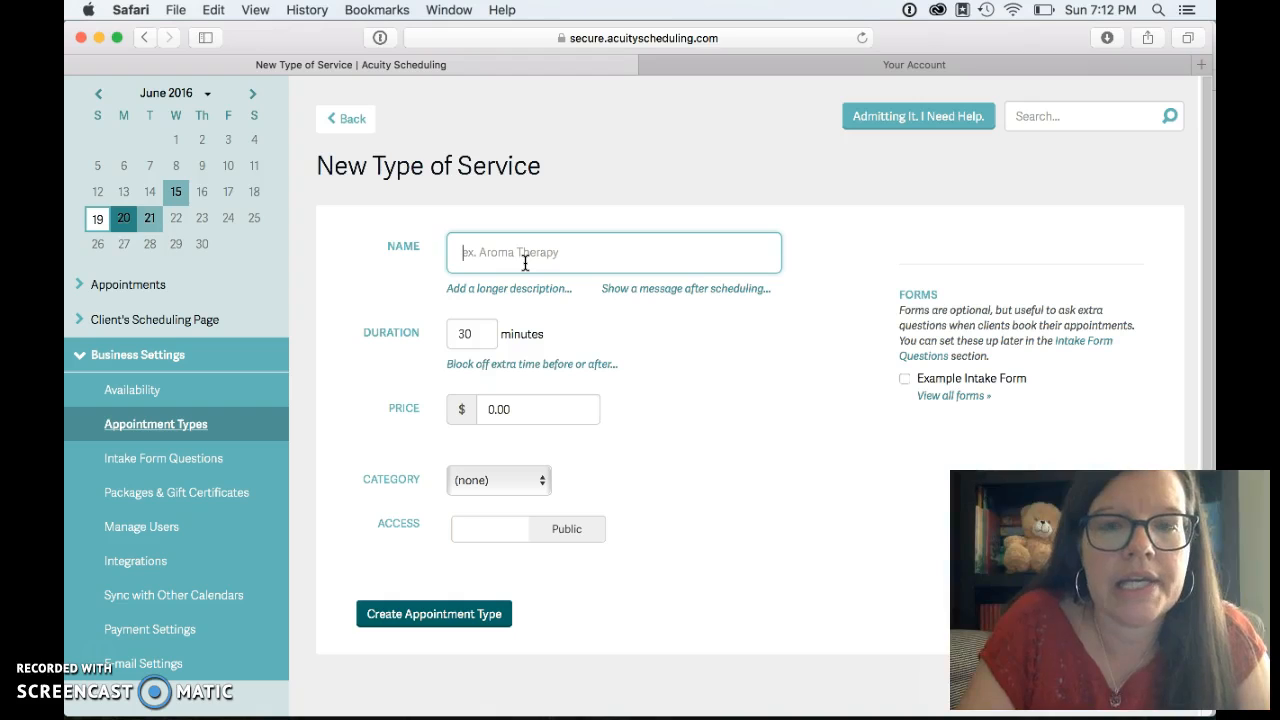
type("New")
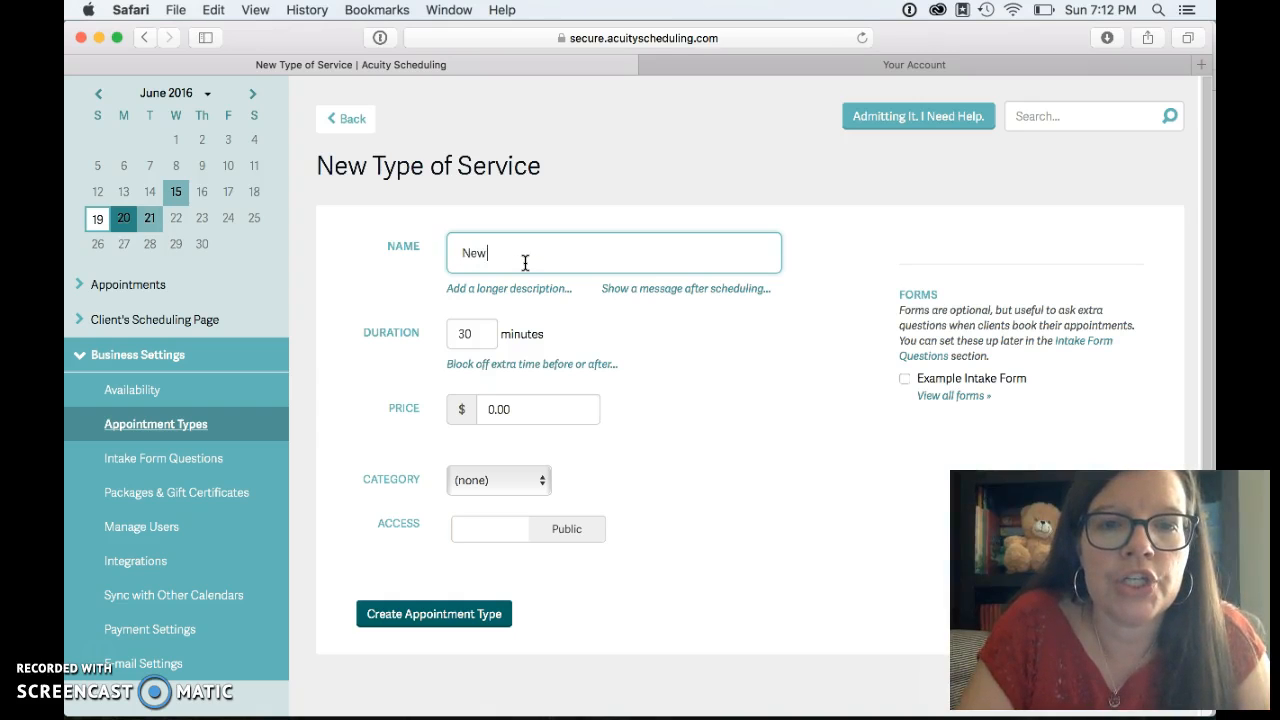
type("Consulta")
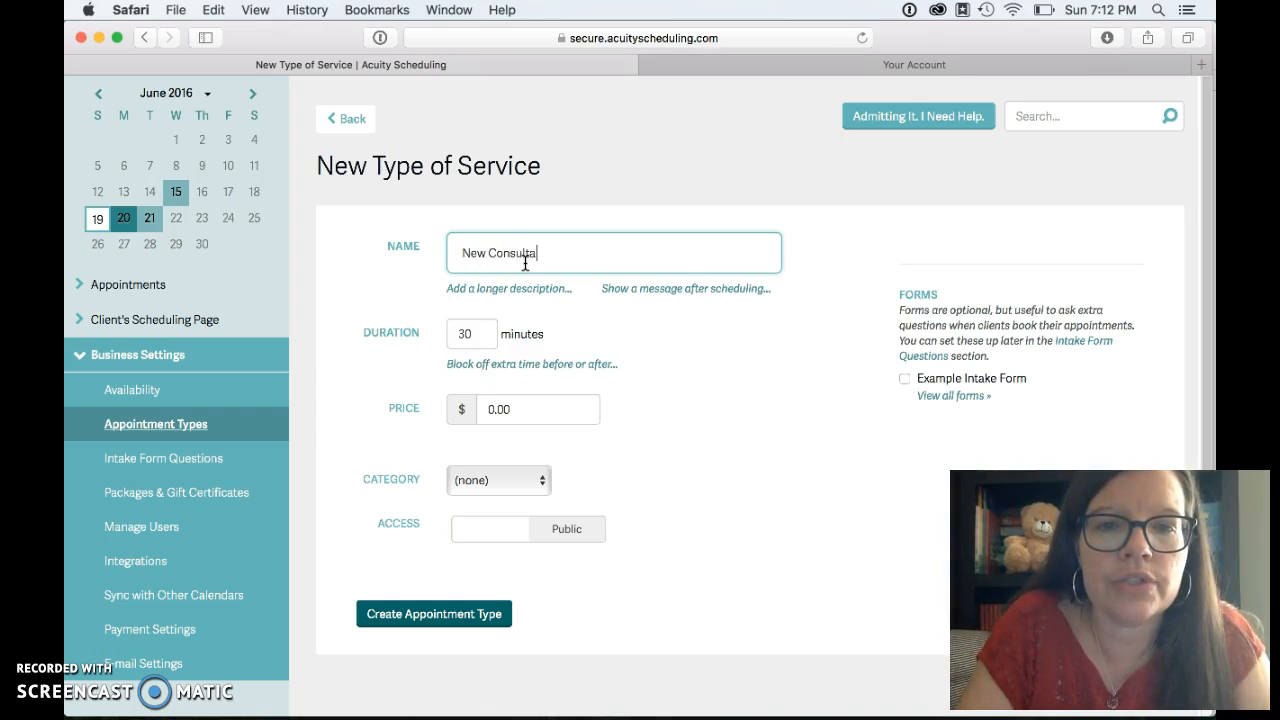
type("nt Check In")
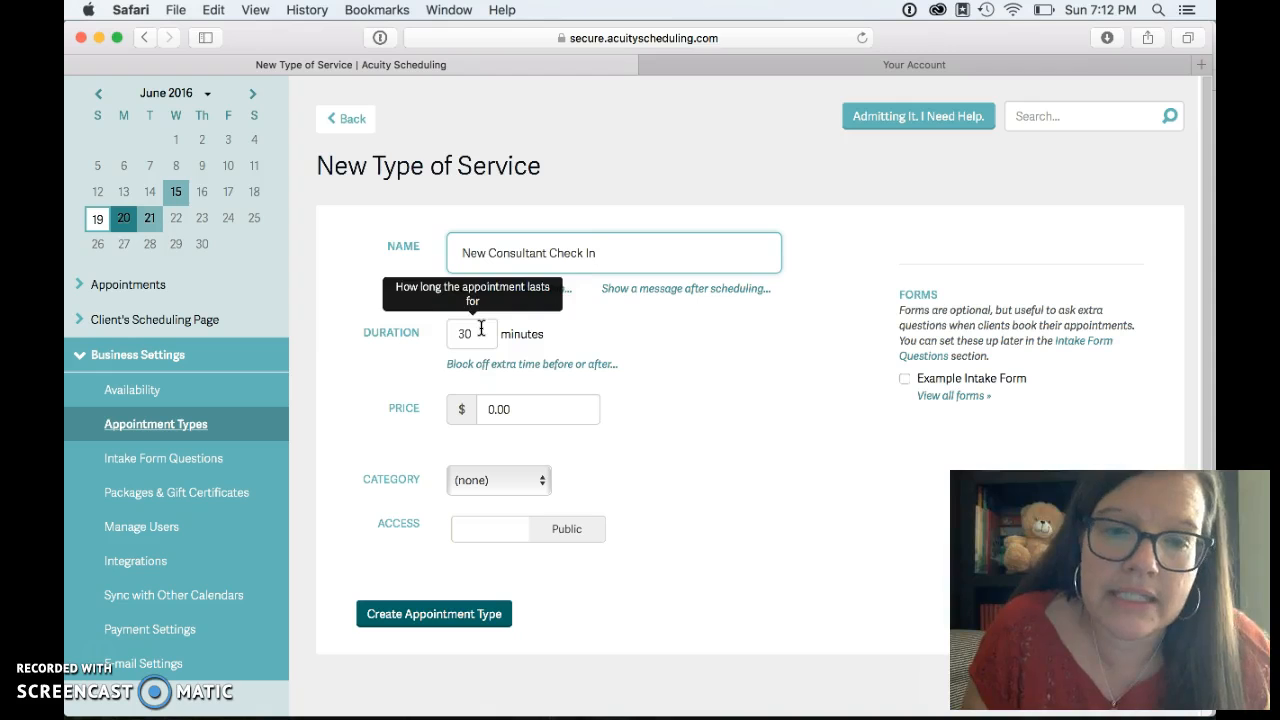
left_click(433, 613)
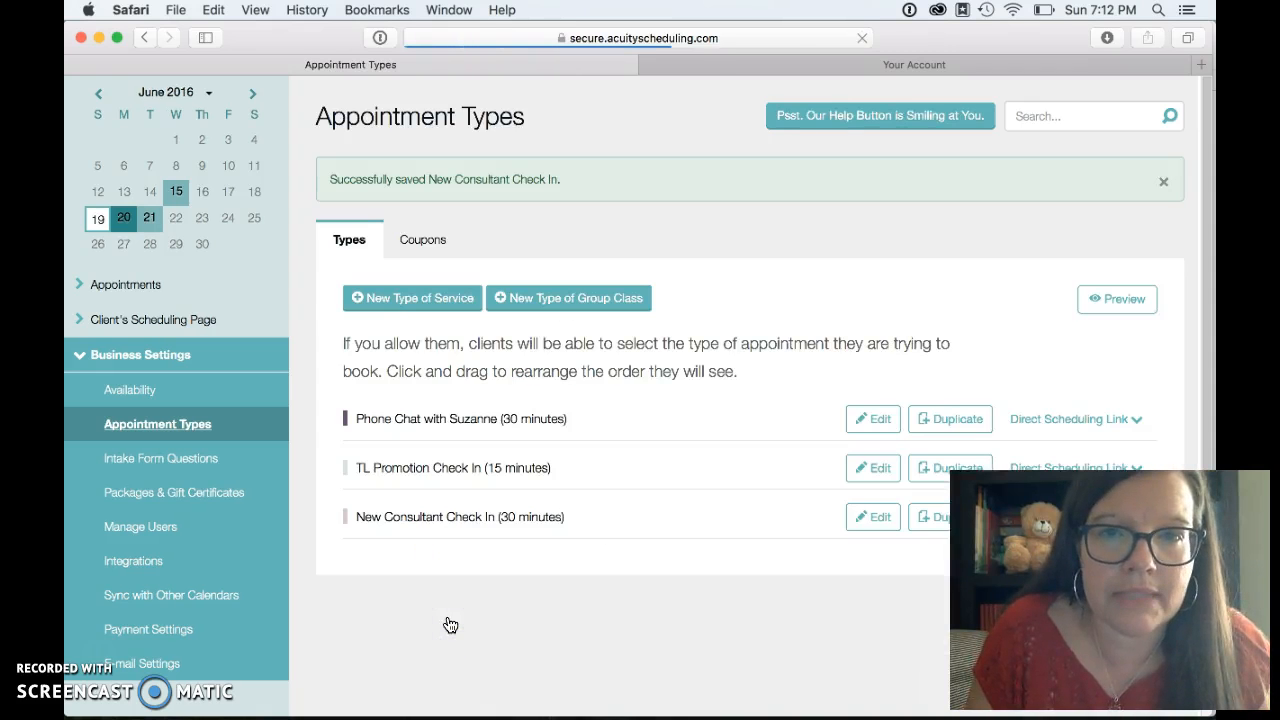
scroll("down", 3)
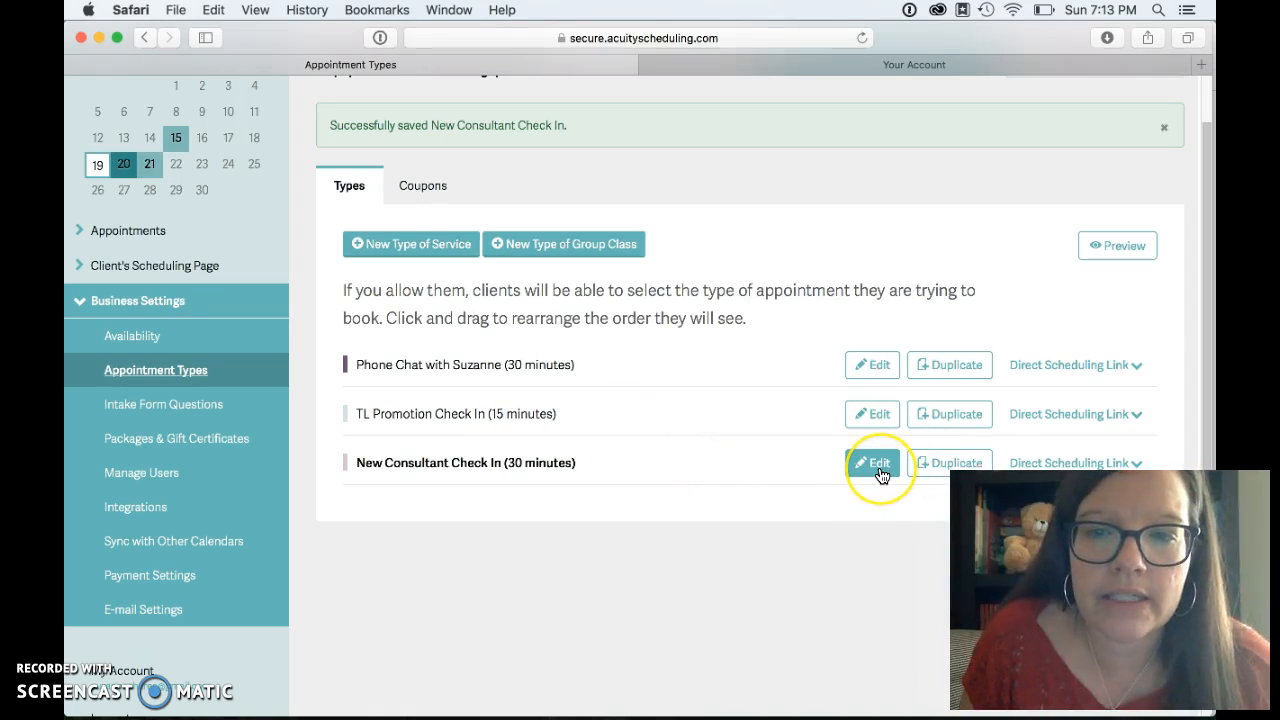
Step: Edit the New Consultant Check In type and delete it
left_click(871, 462)
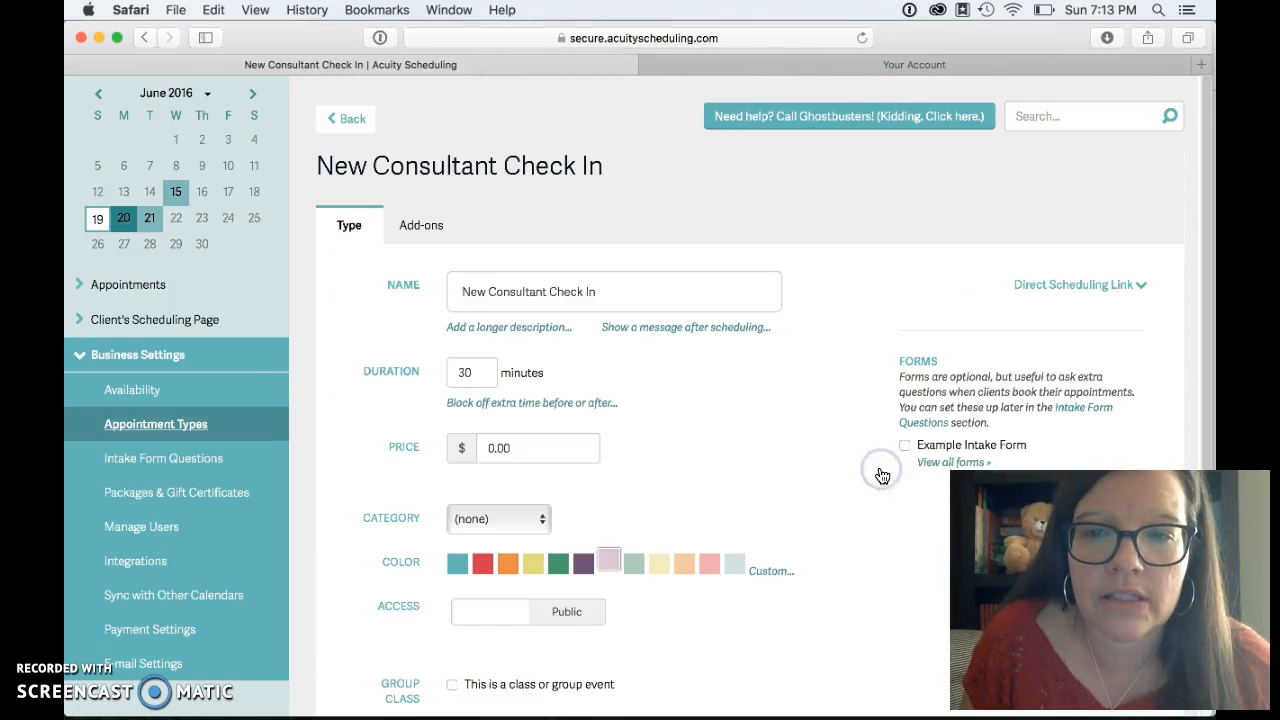
scroll("down", 3)
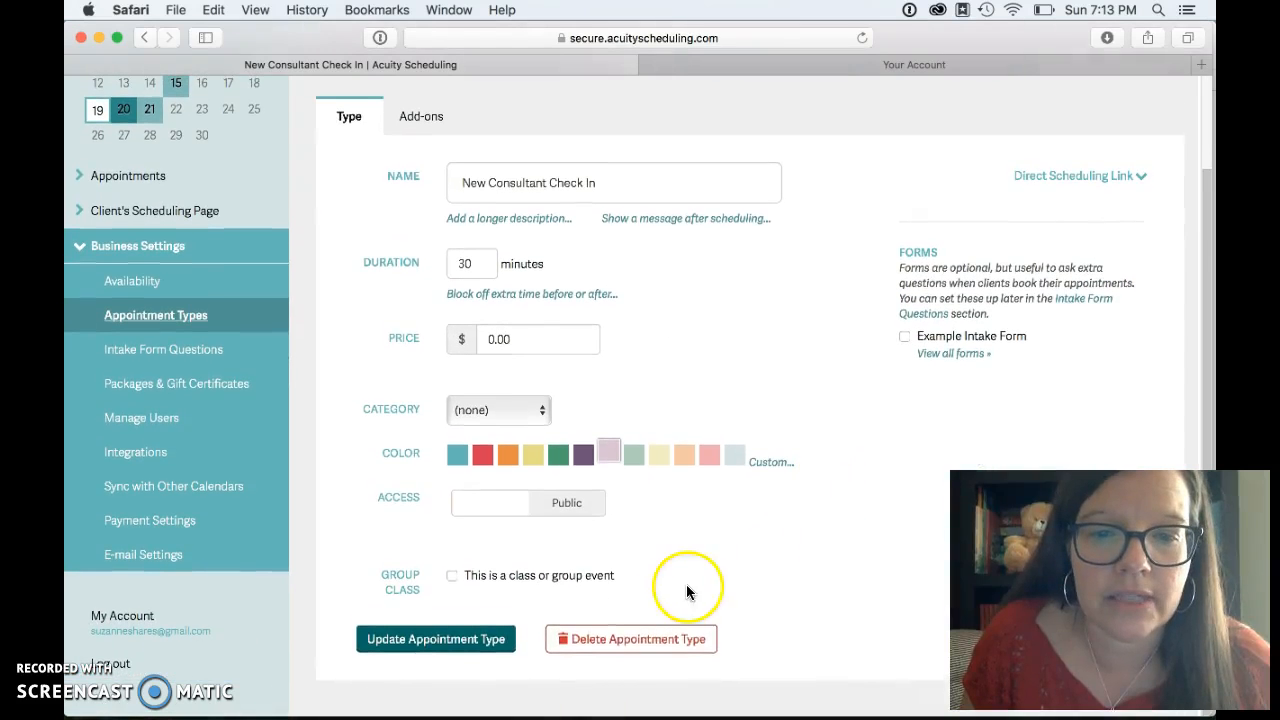
left_click(631, 638)
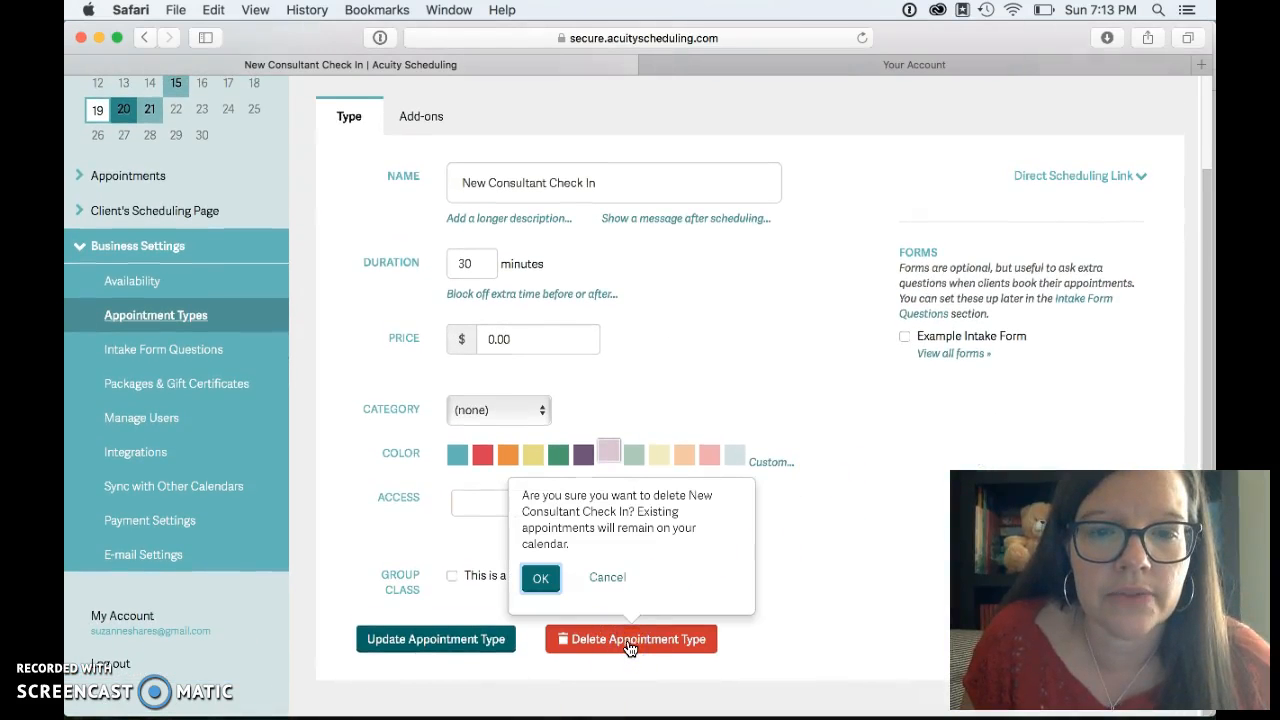
left_click(540, 578)
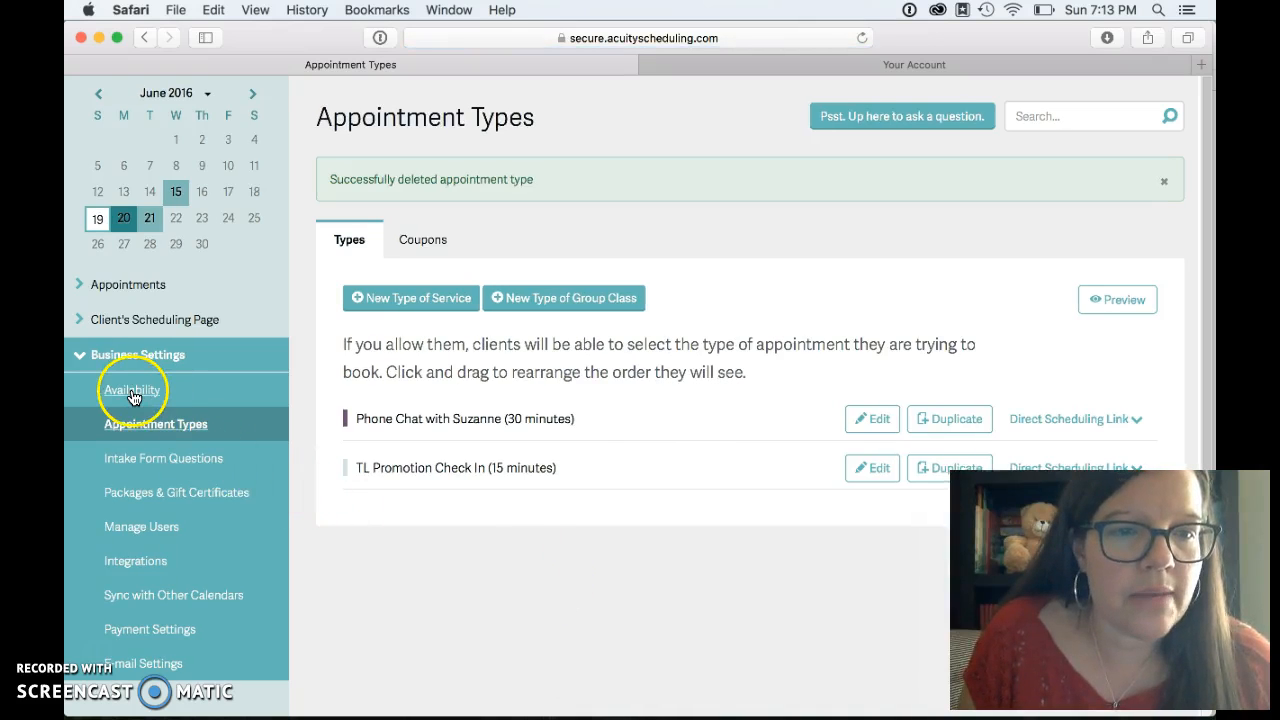
Step: Review the June availability calendar, then show the Calendar Syncing settings
left_click(131, 389)
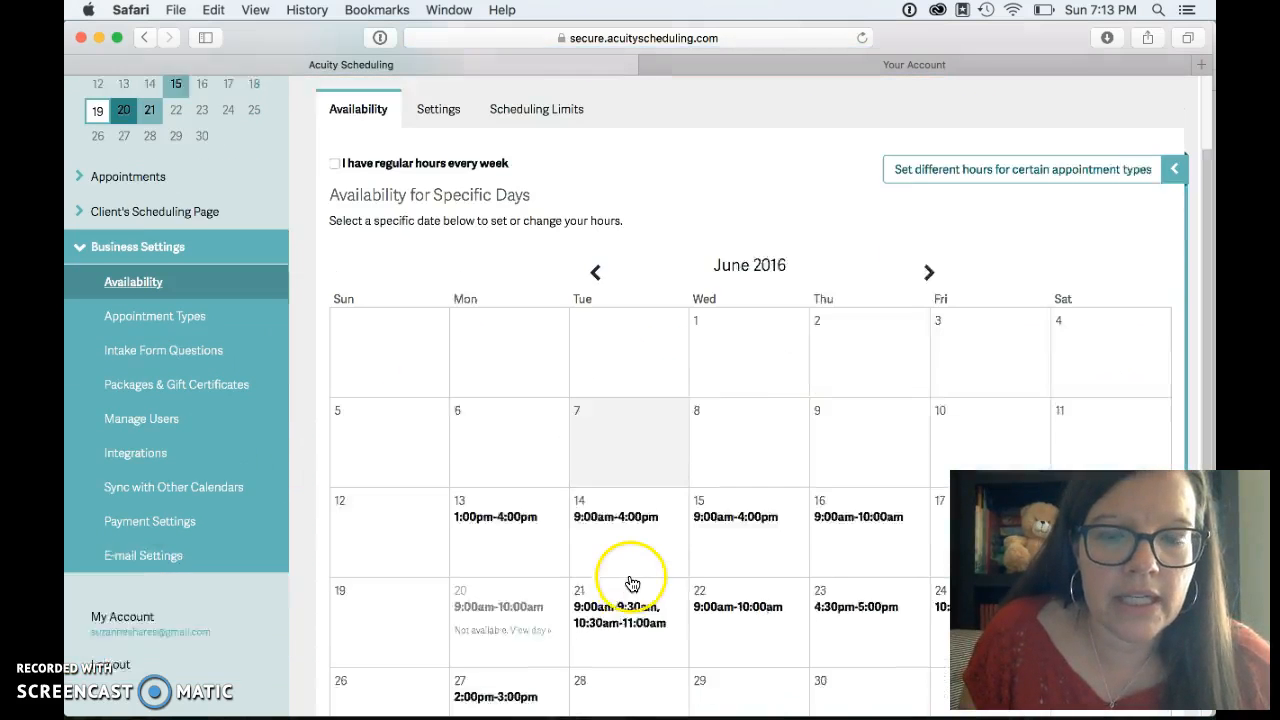
scroll("down", 3)
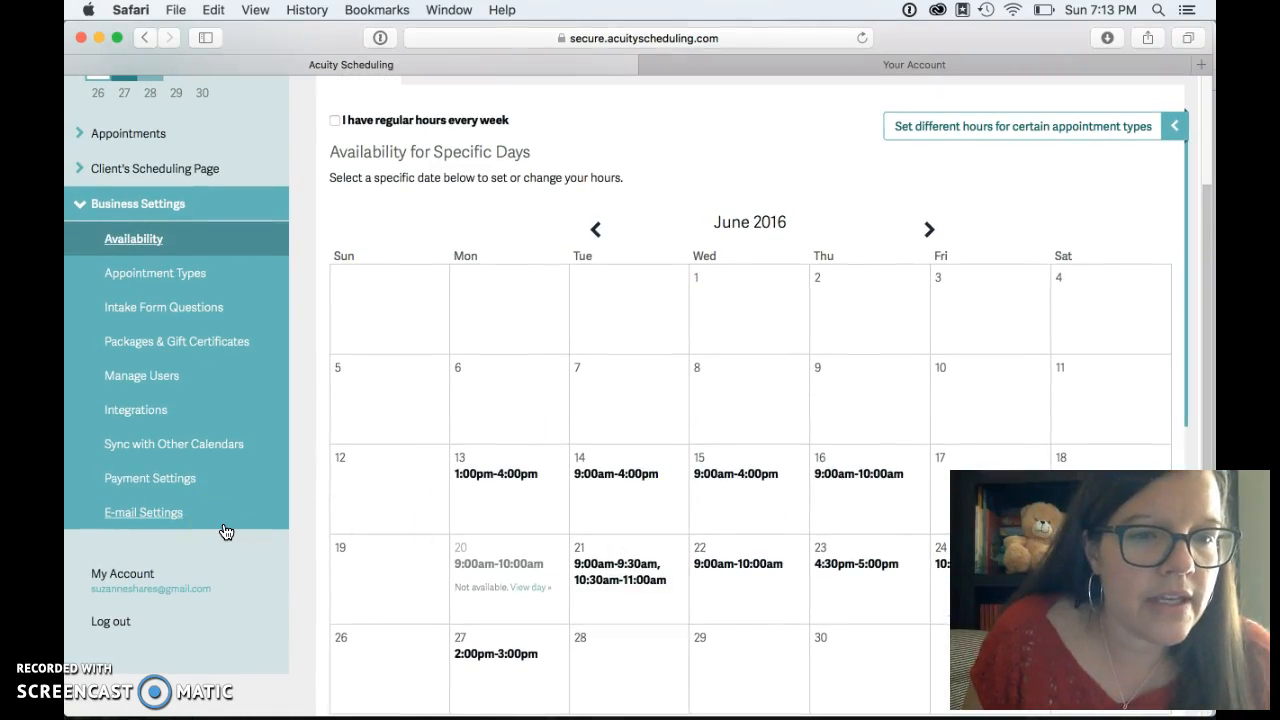
left_click(173, 443)
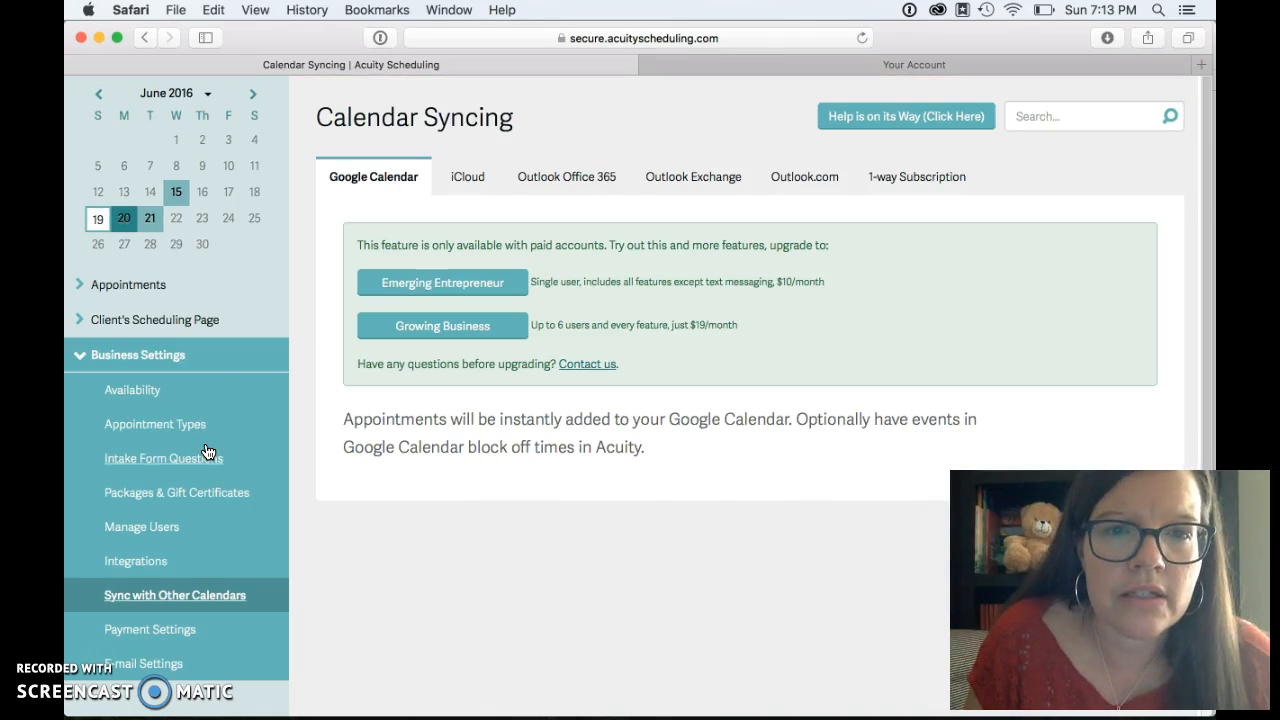
Step: Check the iCloud and Google Calendar sync options, then go to Intake Form Questions
left_click(466, 177)
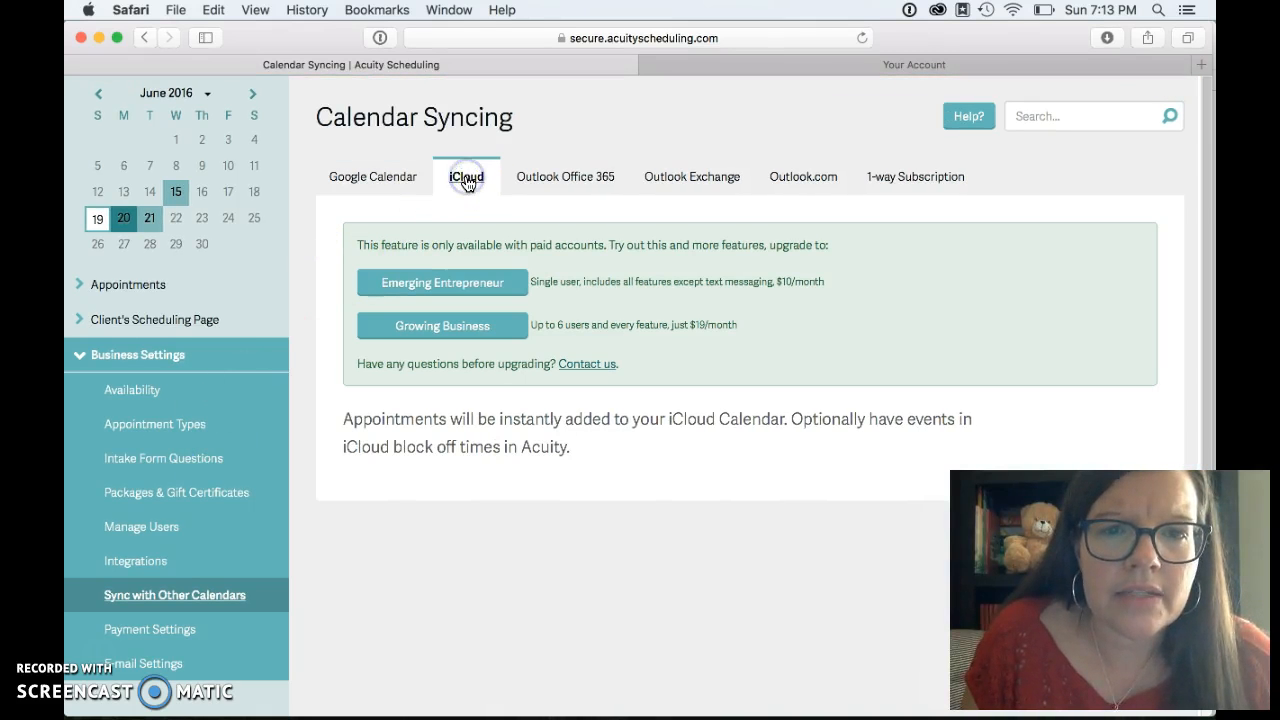
mouse_move(378, 176)
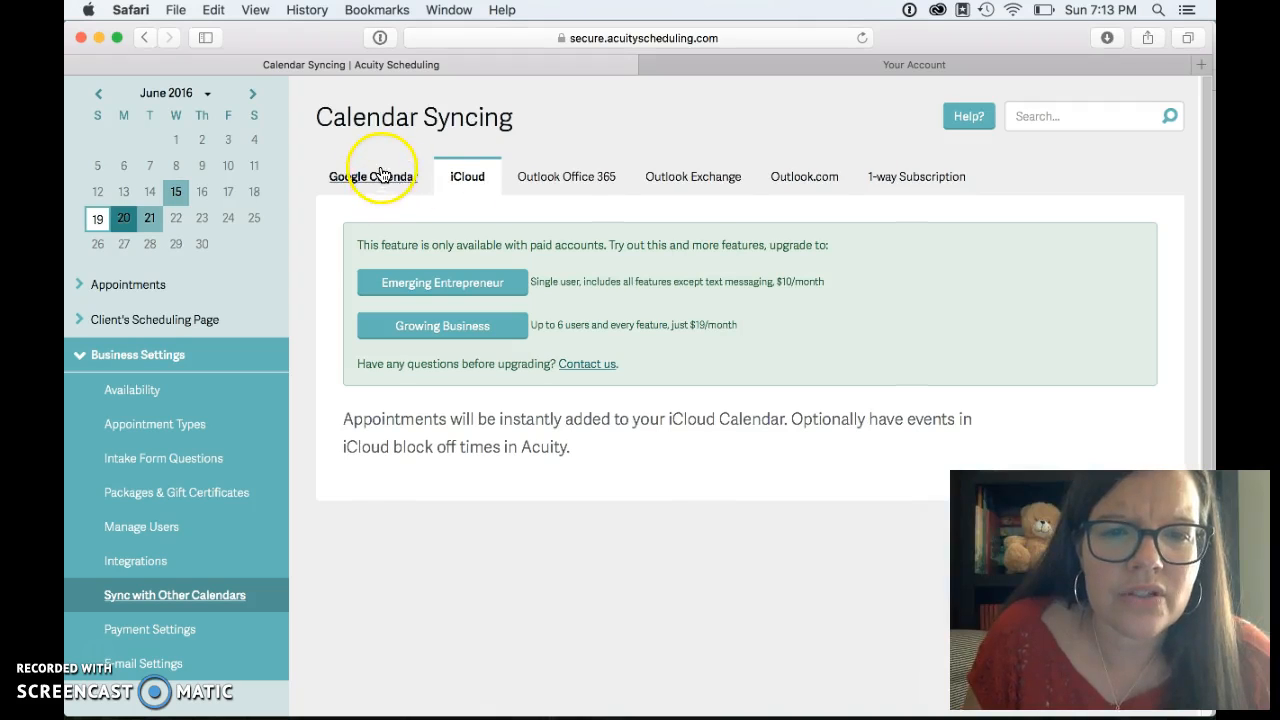
left_click(373, 176)
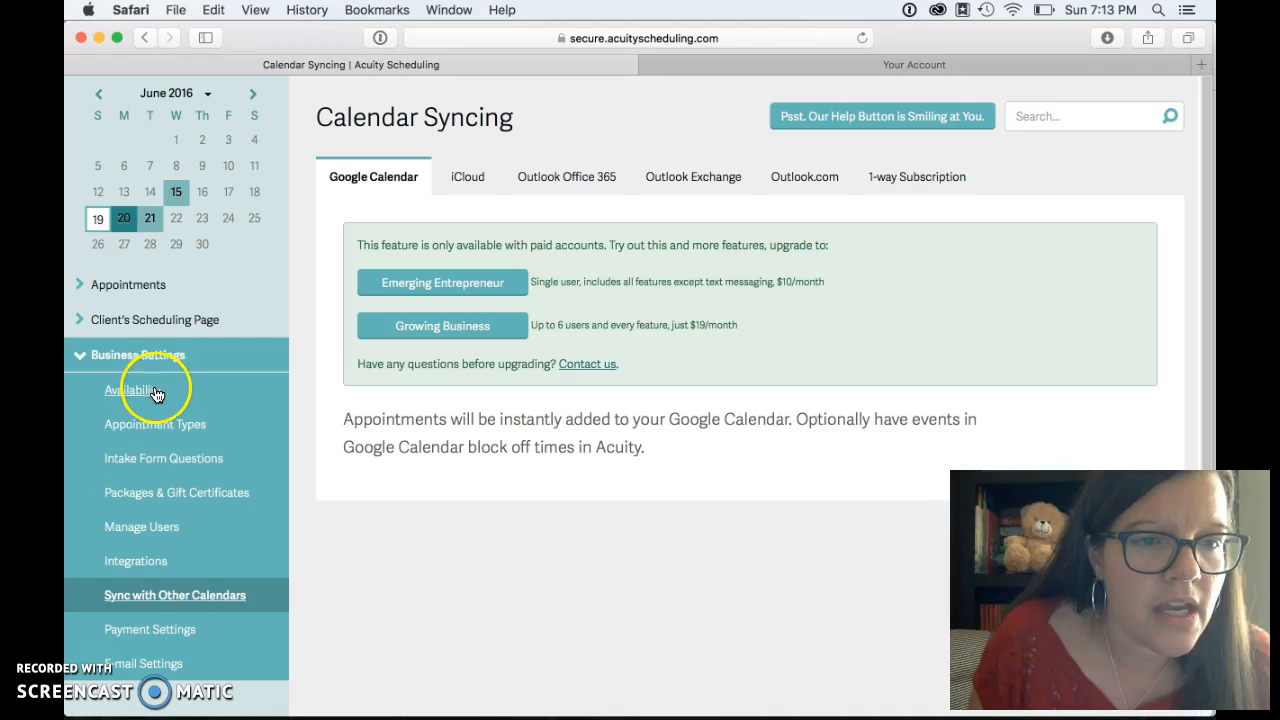
left_click(163, 458)
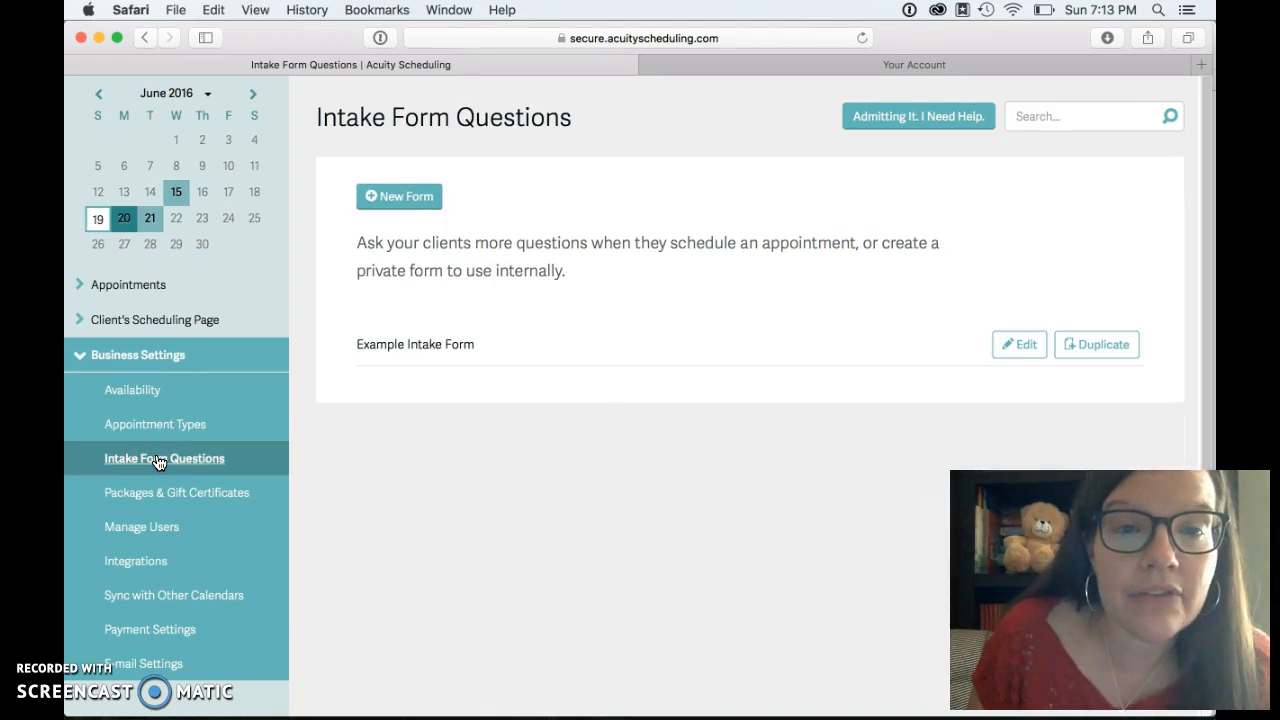
mouse_move(940, 348)
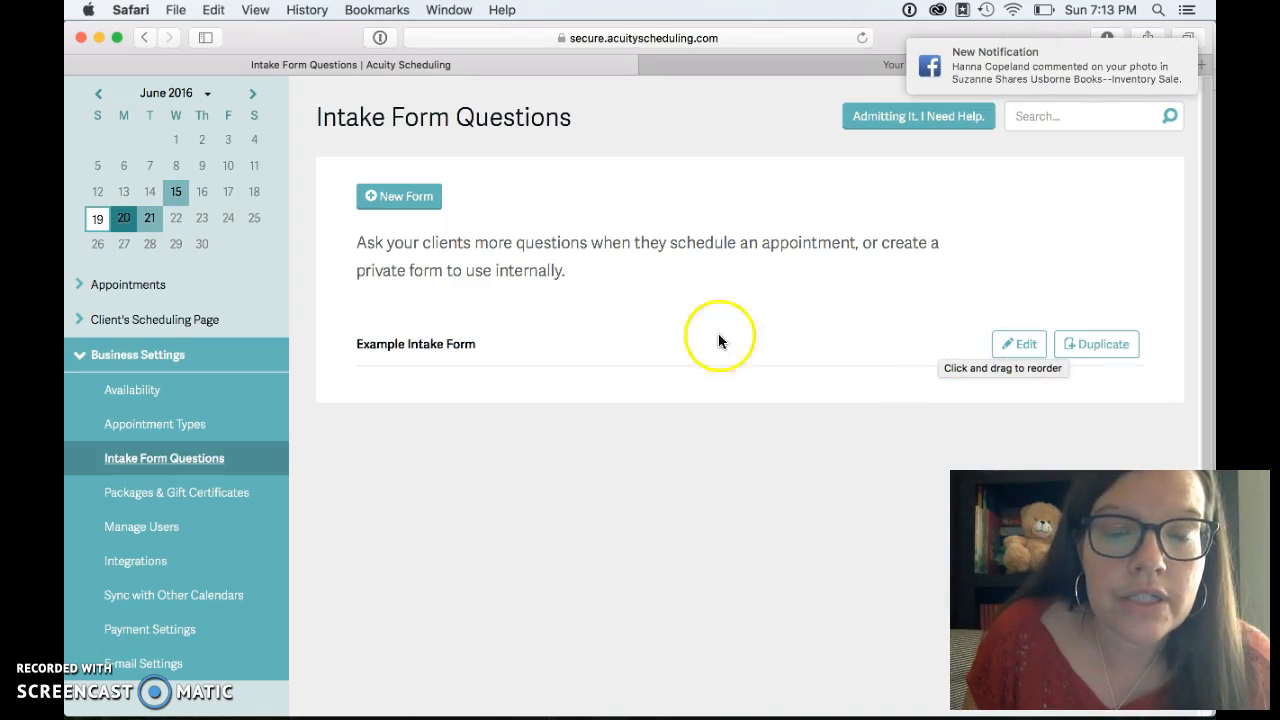
mouse_move(250, 450)
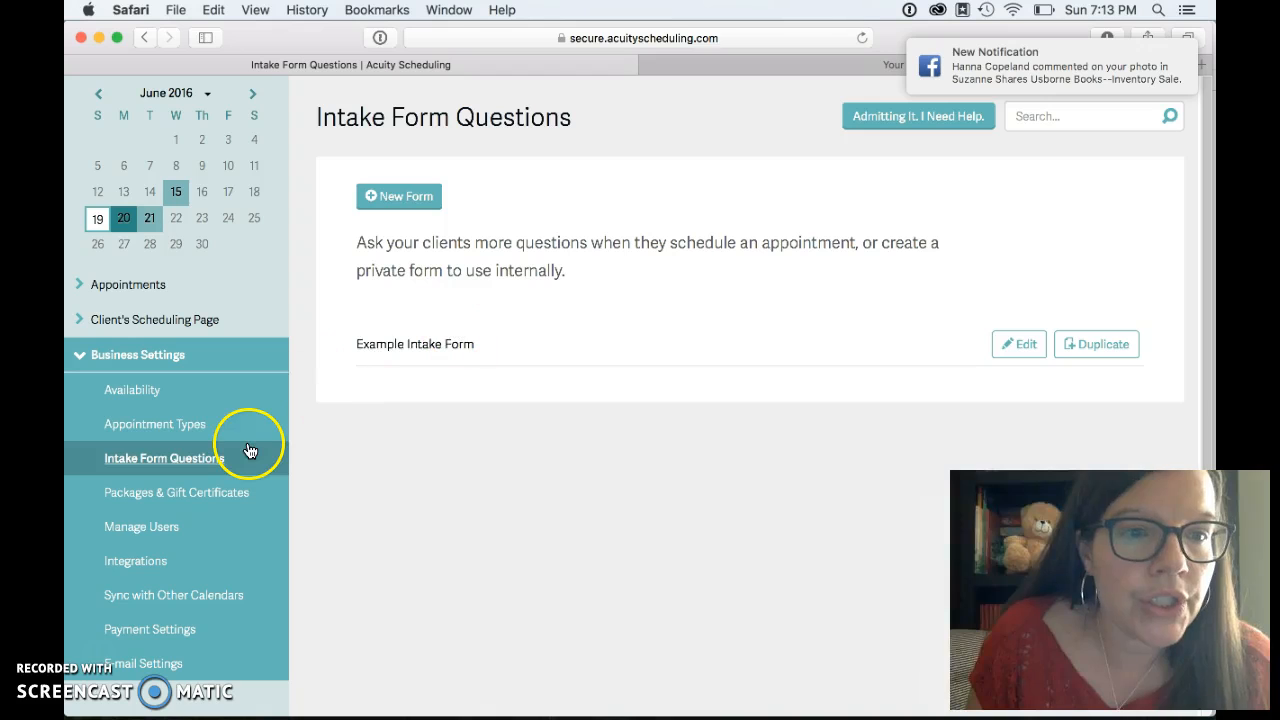
mouse_move(140, 295)
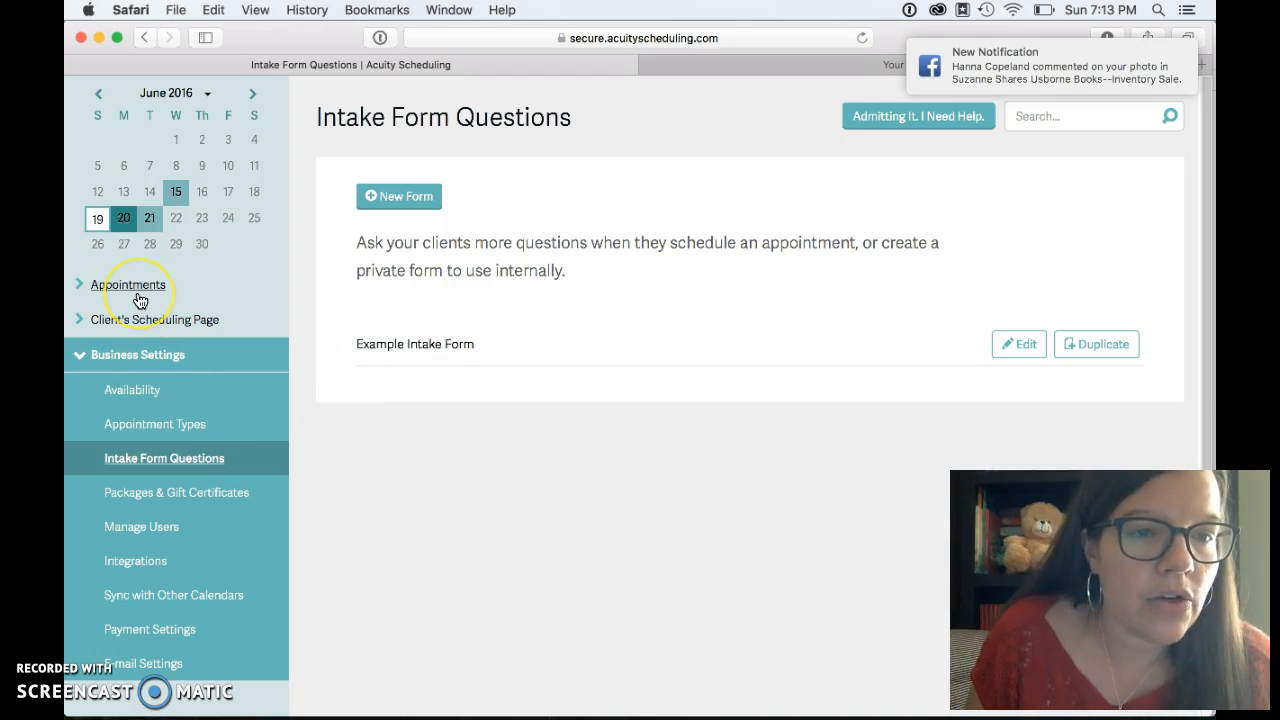
Step: View the week's appointment calendar, then return to June availability with June 27's 2:00pm-3:00pm hours
left_click(128, 284)
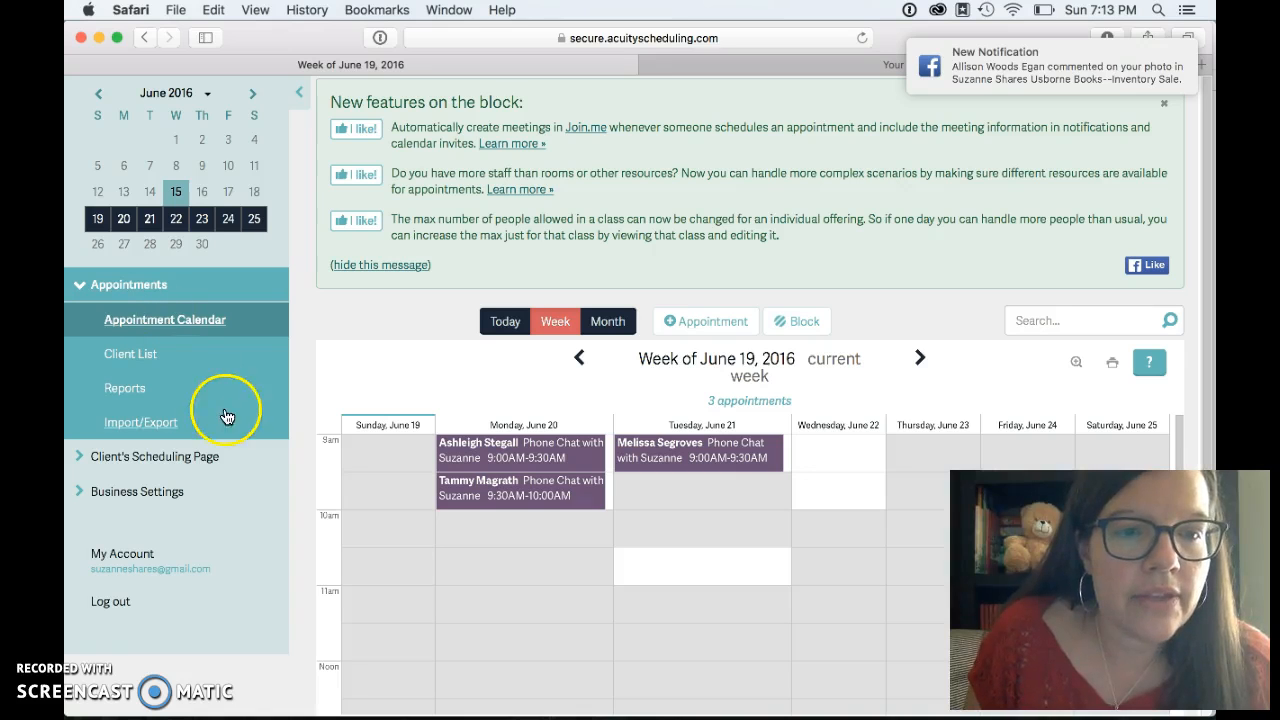
mouse_move(435, 518)
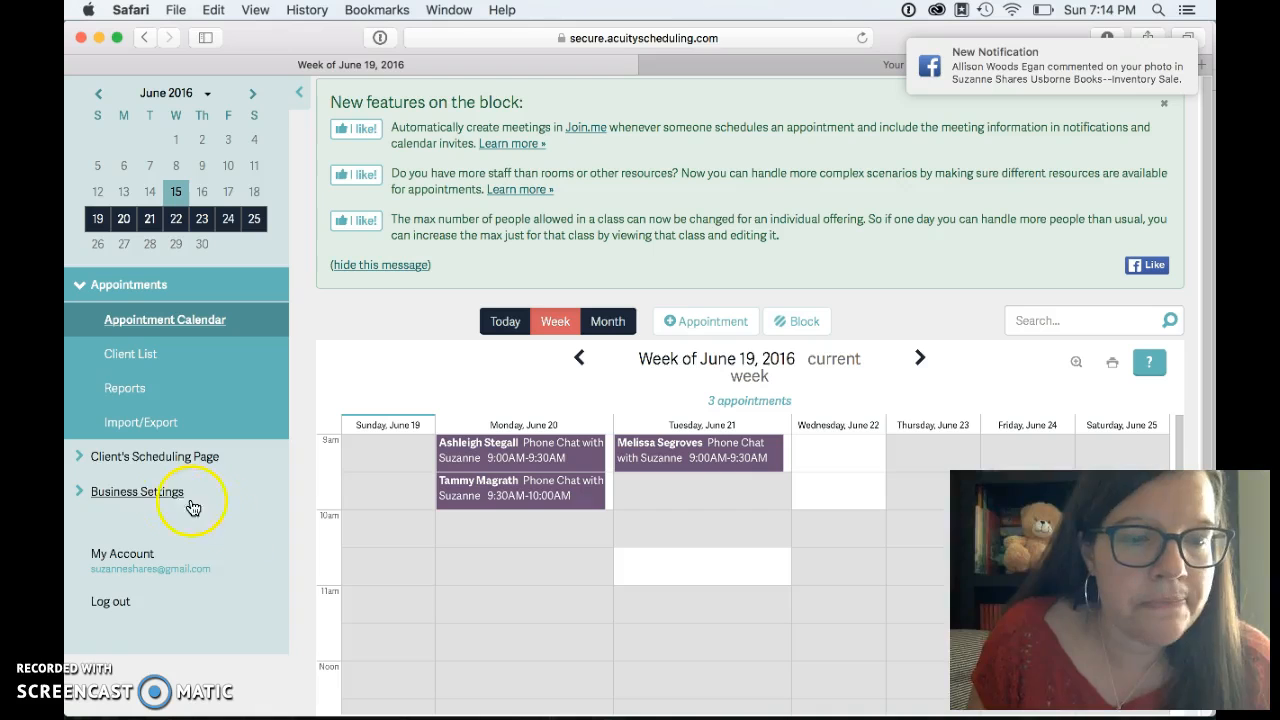
left_click(137, 491)
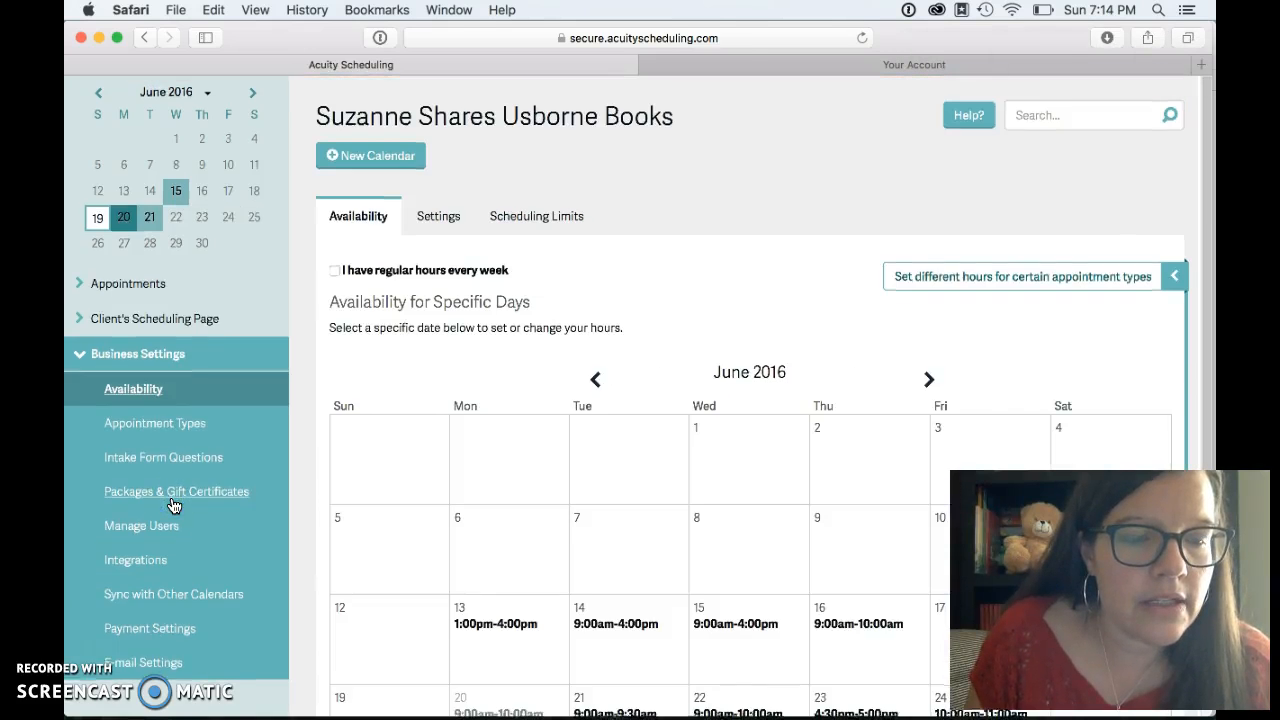
scroll("down", 3)
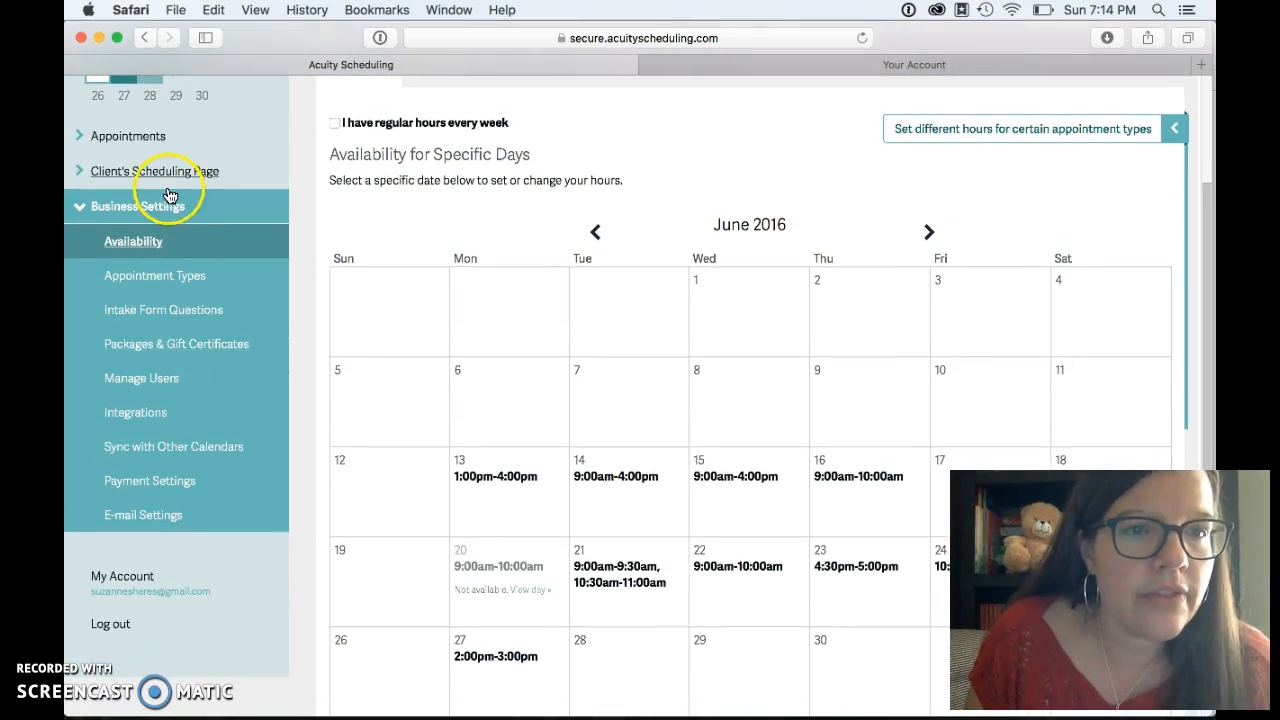
Step: Show the Client's Scheduling Page link and load the public booking page in a new tab
left_click(153, 171)
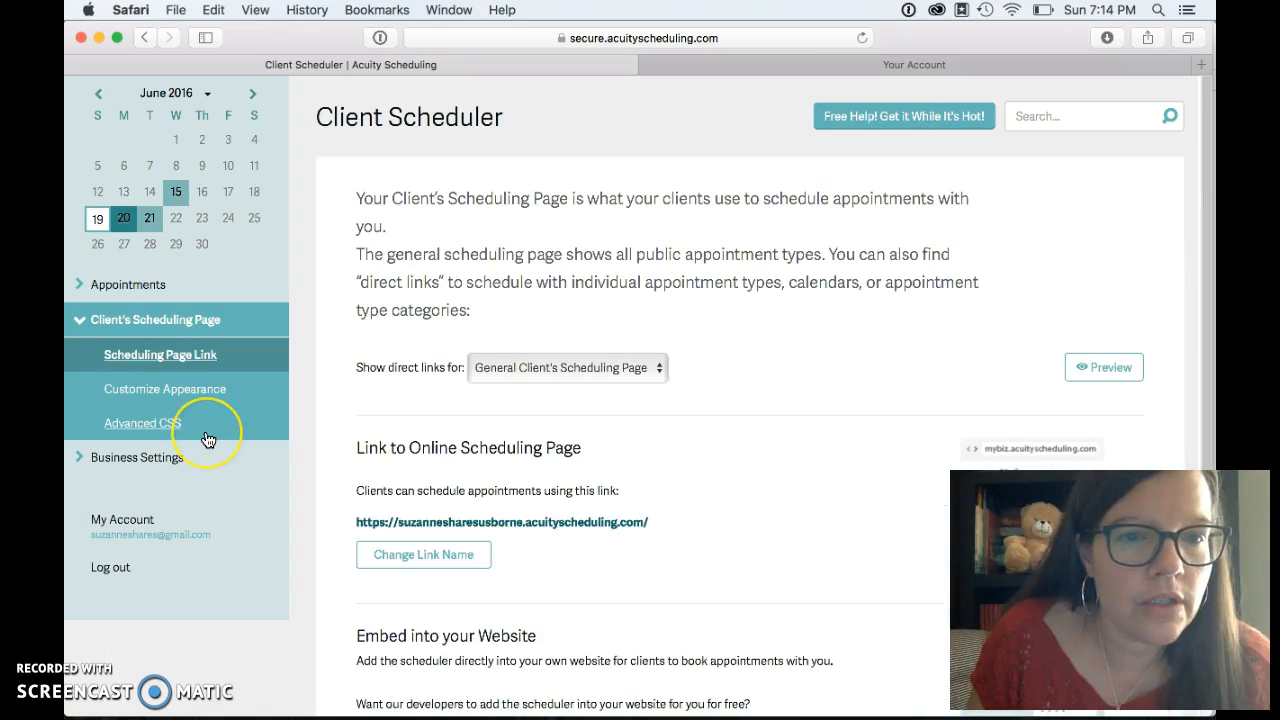
mouse_move(203, 330)
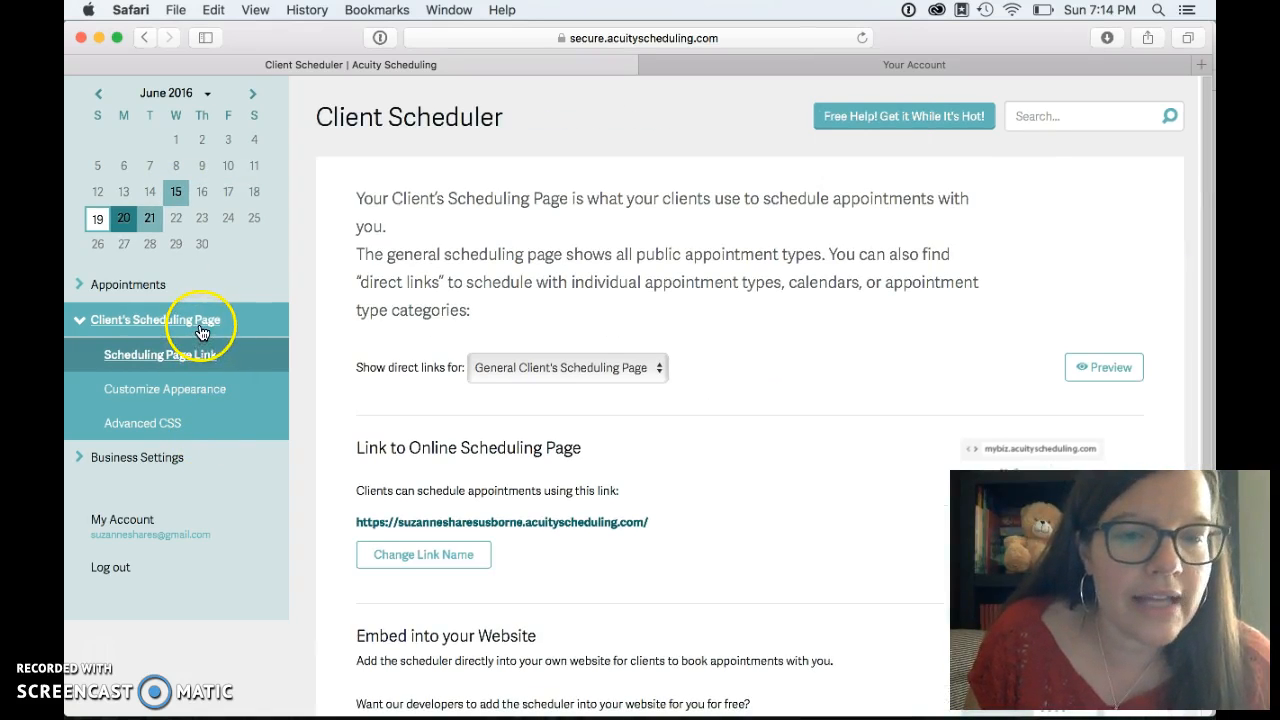
mouse_move(515, 525)
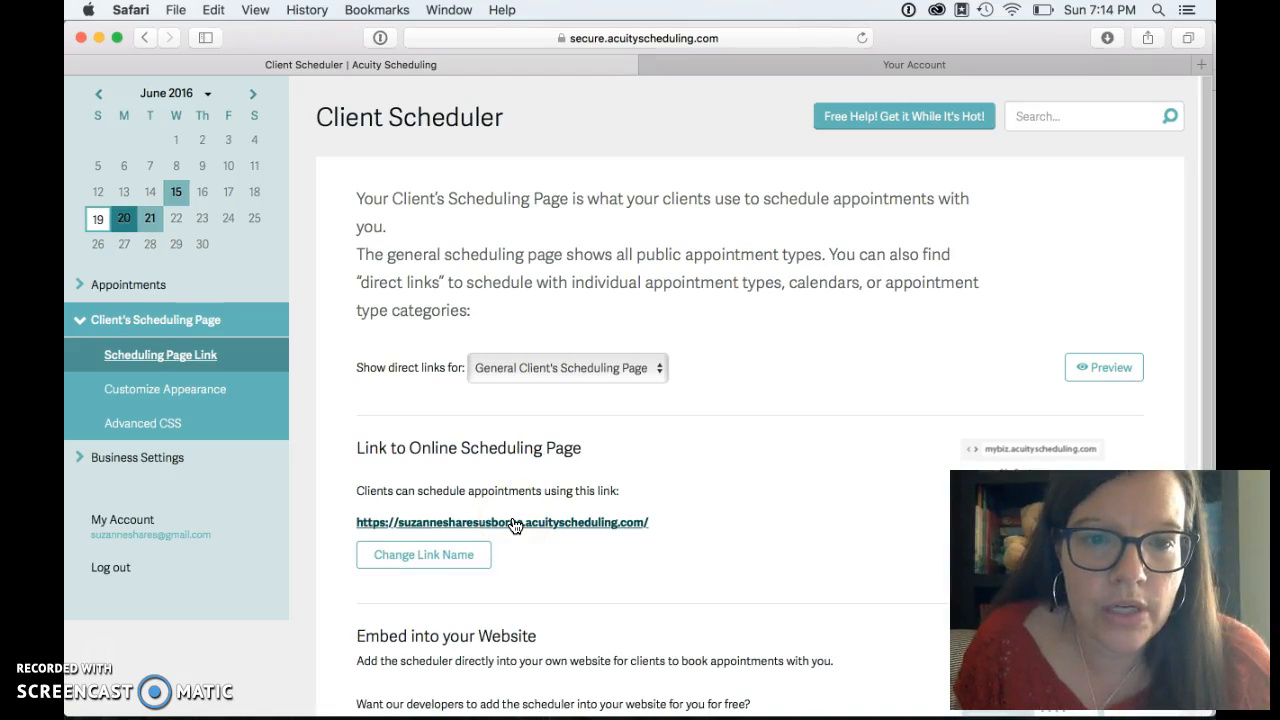
right_click(503, 521)
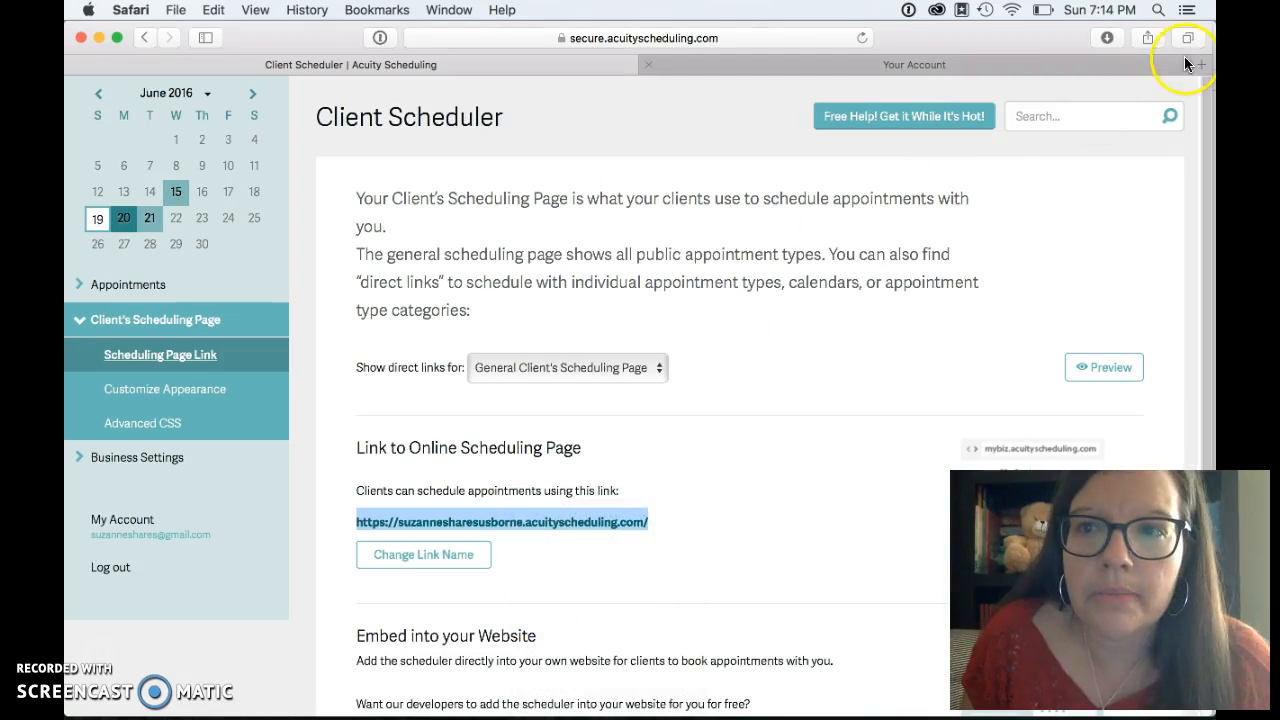
left_click(1201, 64)
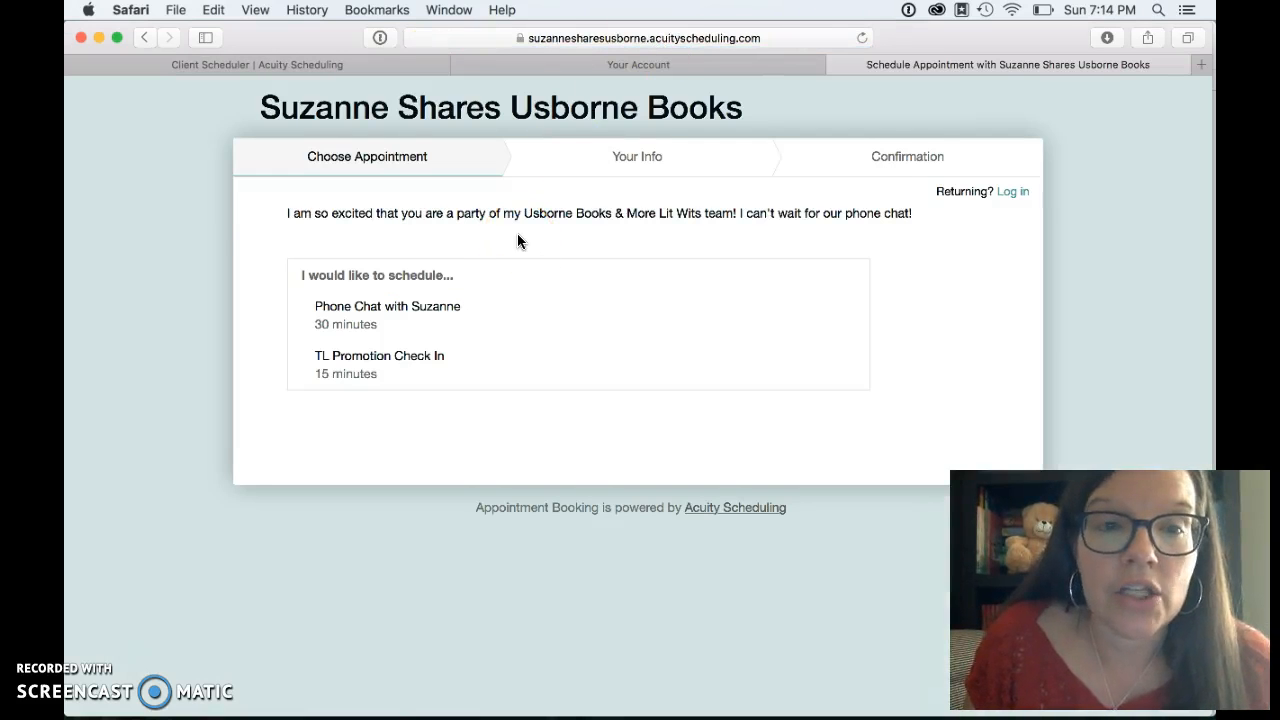
mouse_move(379, 343)
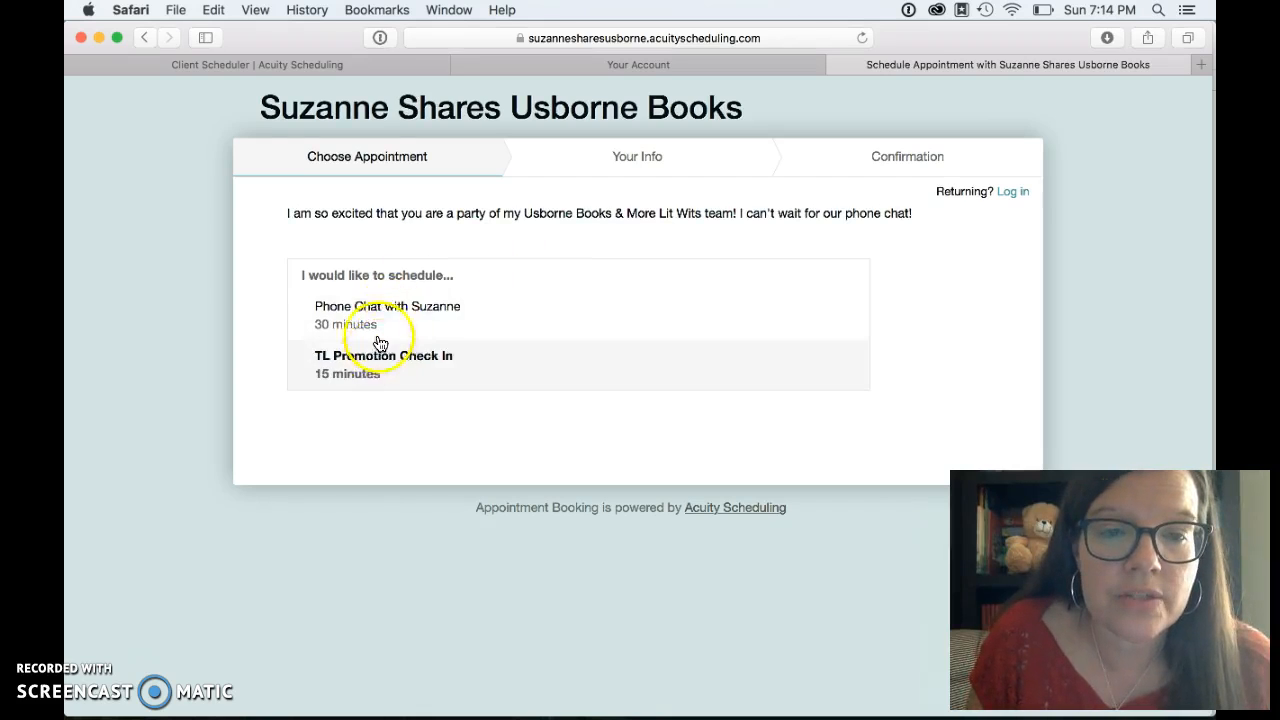
Step: Select the 30-minute Phone Chat and view its 2:00–2:30pm slots on June 27
left_click(387, 306)
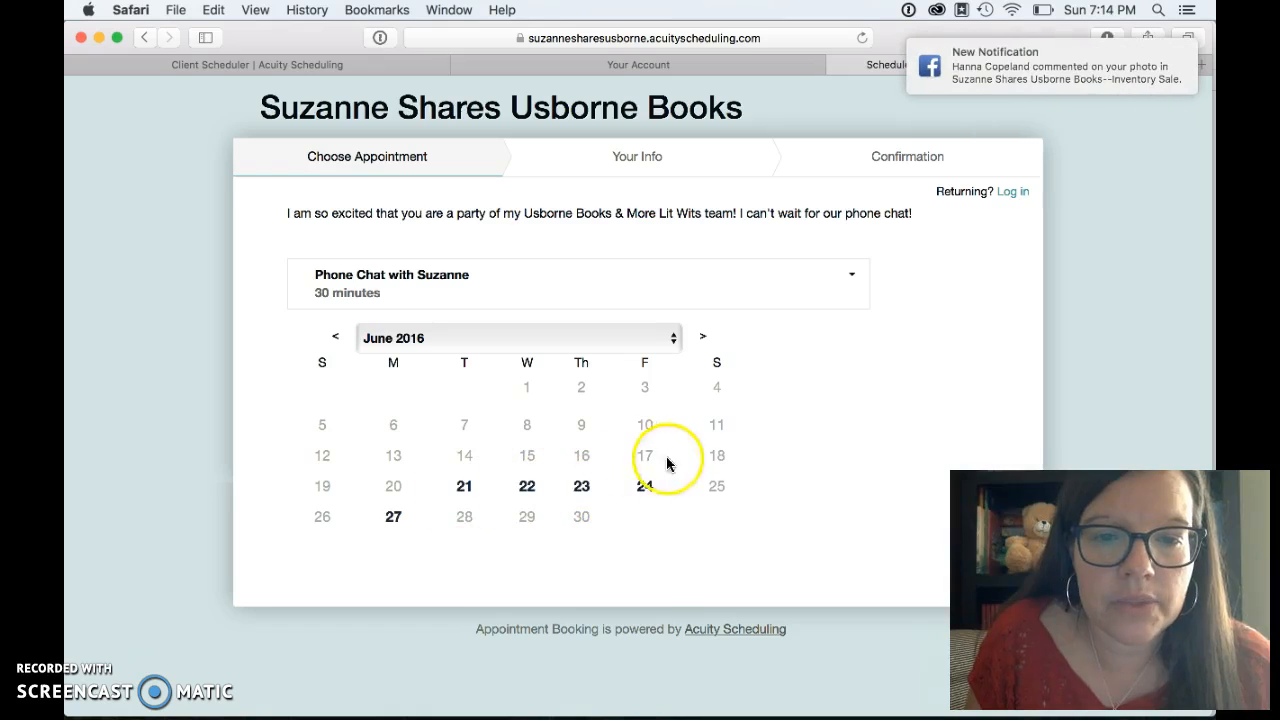
left_click(392, 516)
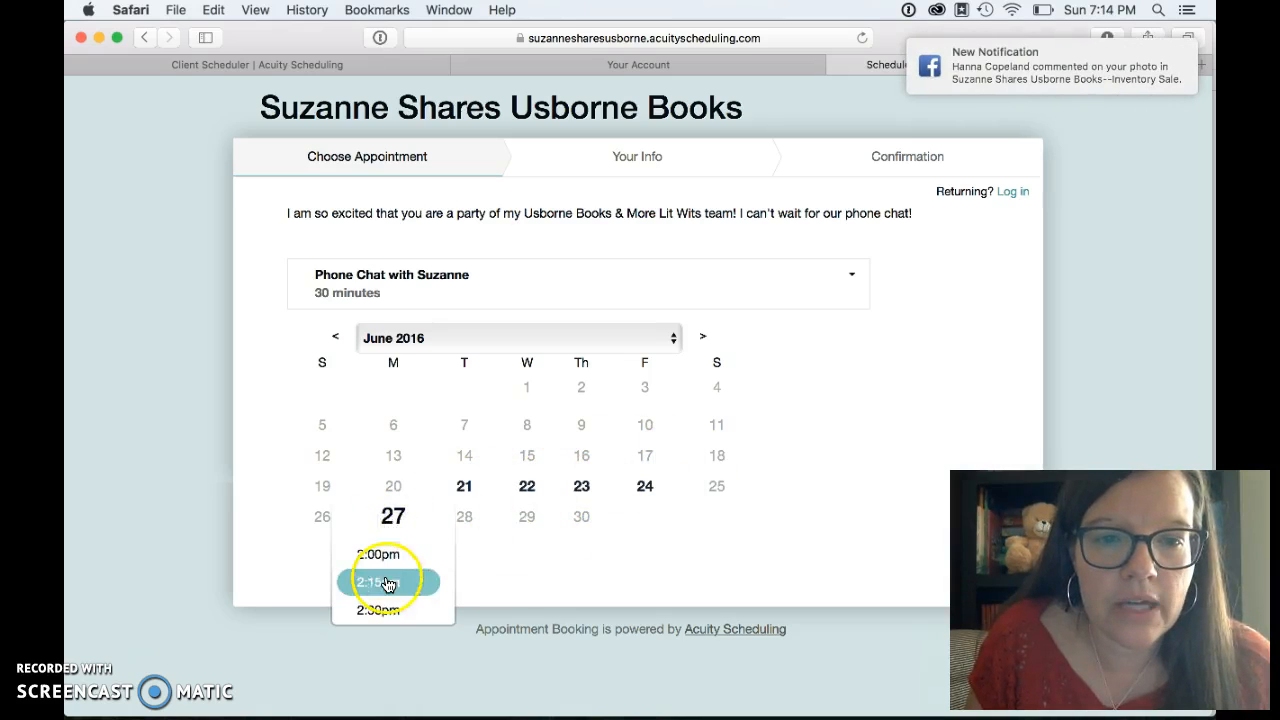
mouse_move(877, 390)
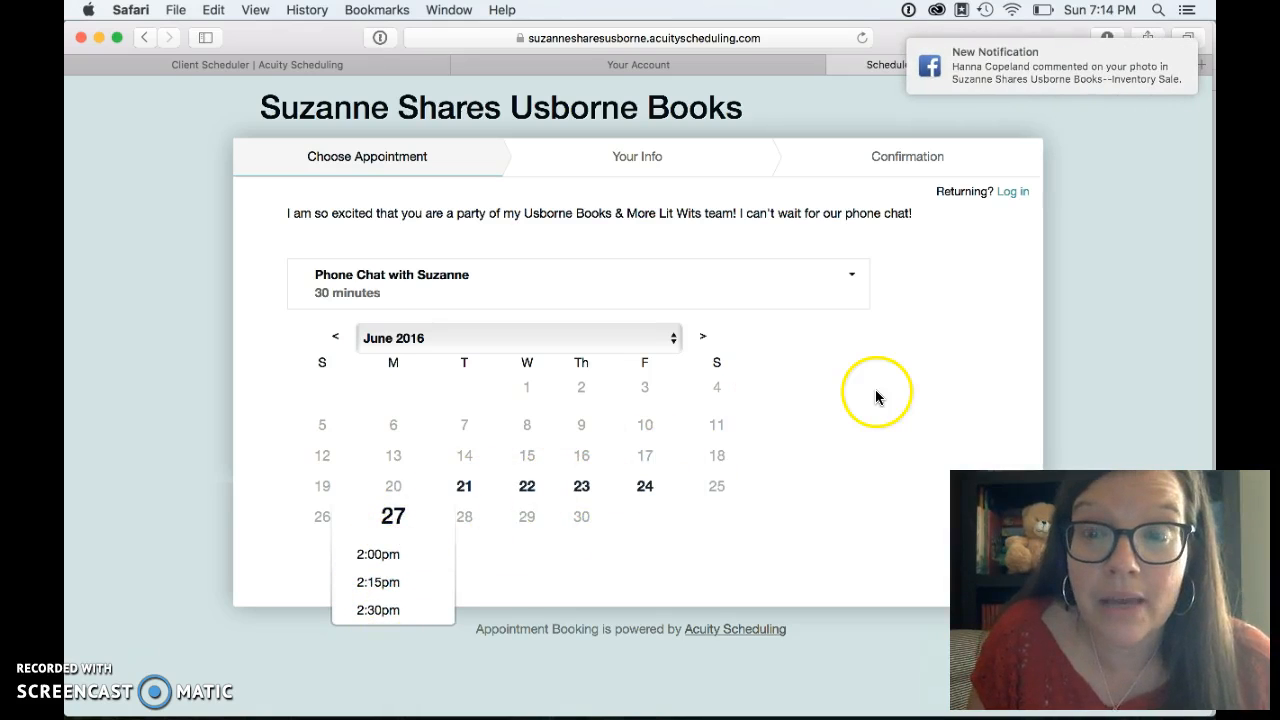
mouse_move(785, 108)
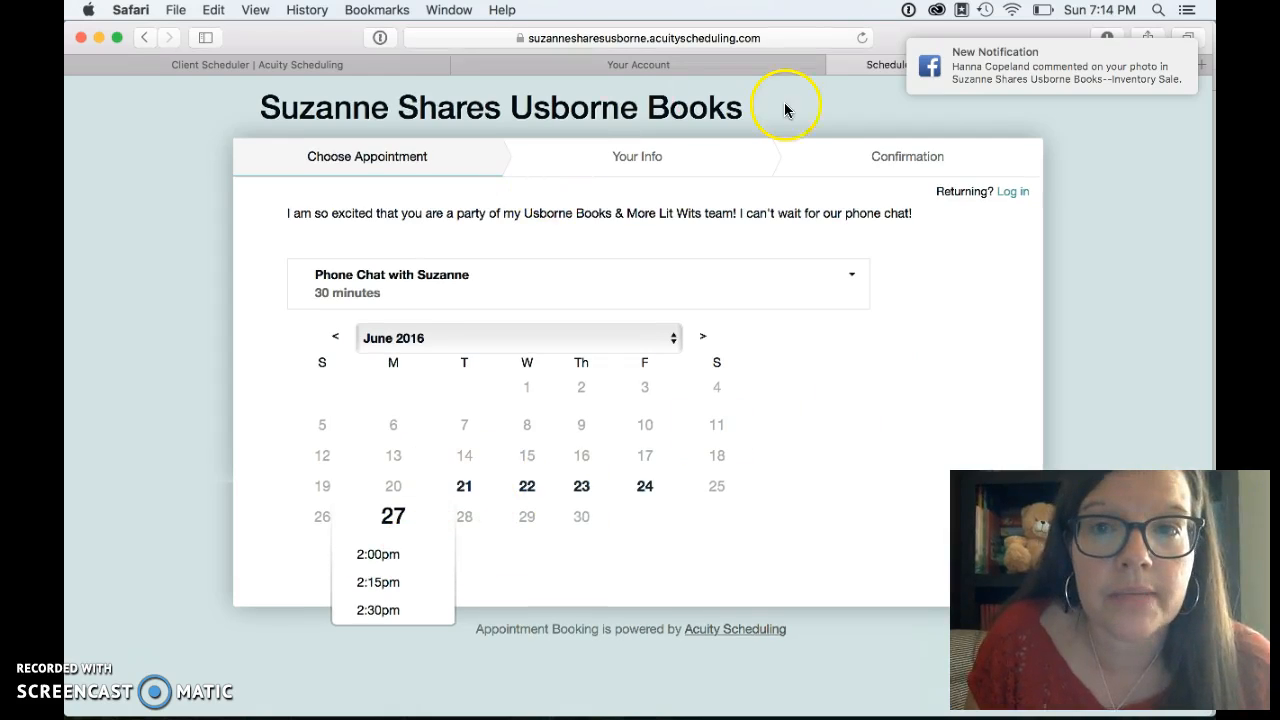
mouse_move(358, 77)
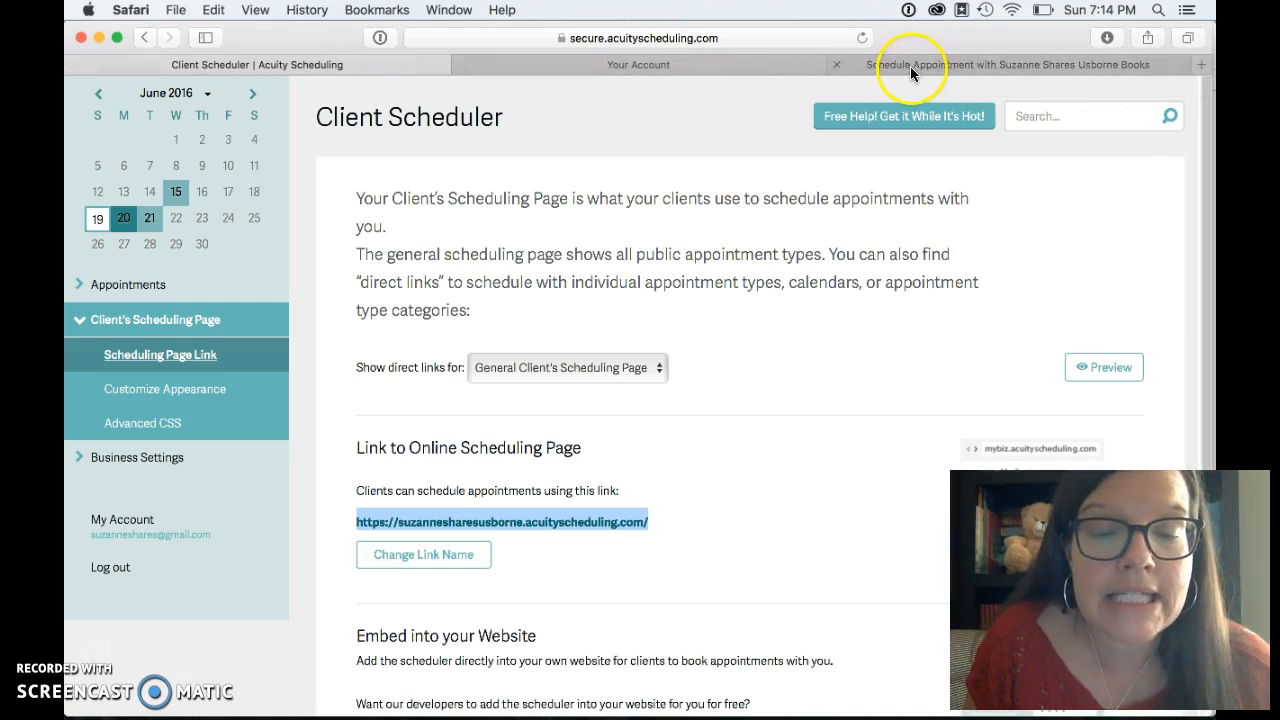
mouse_move(448, 625)
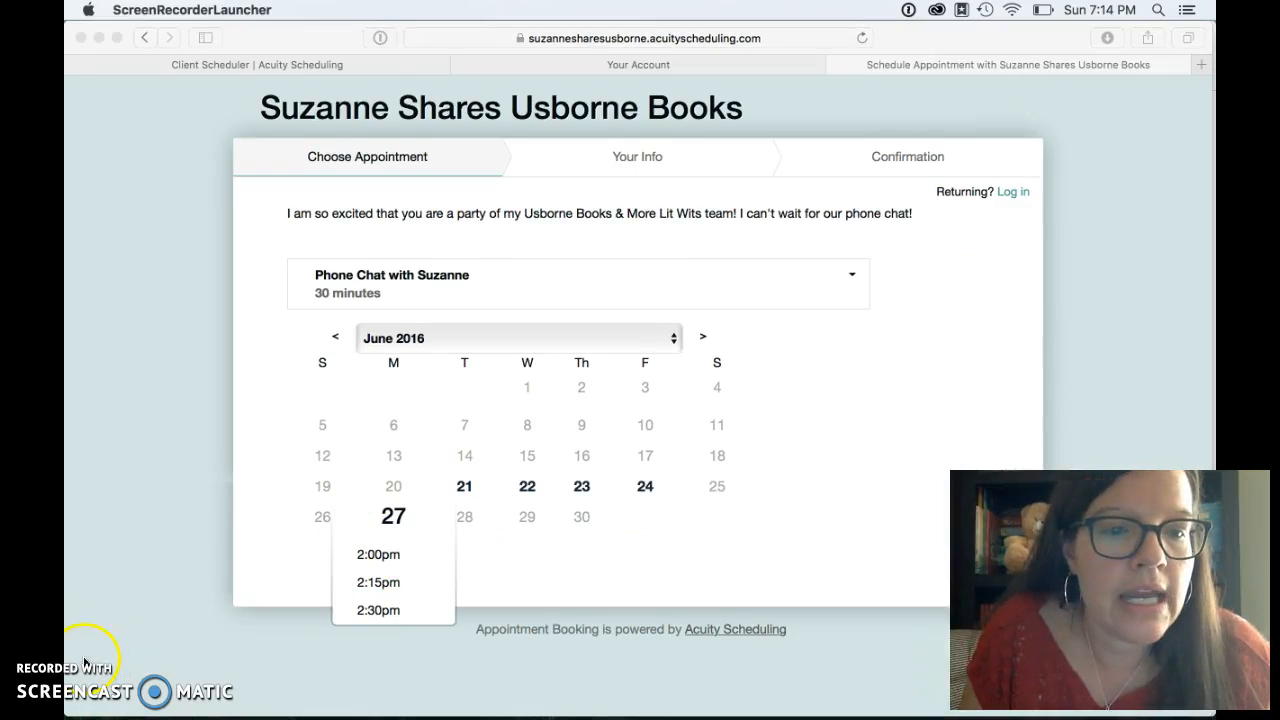
mouse_move(97, 662)
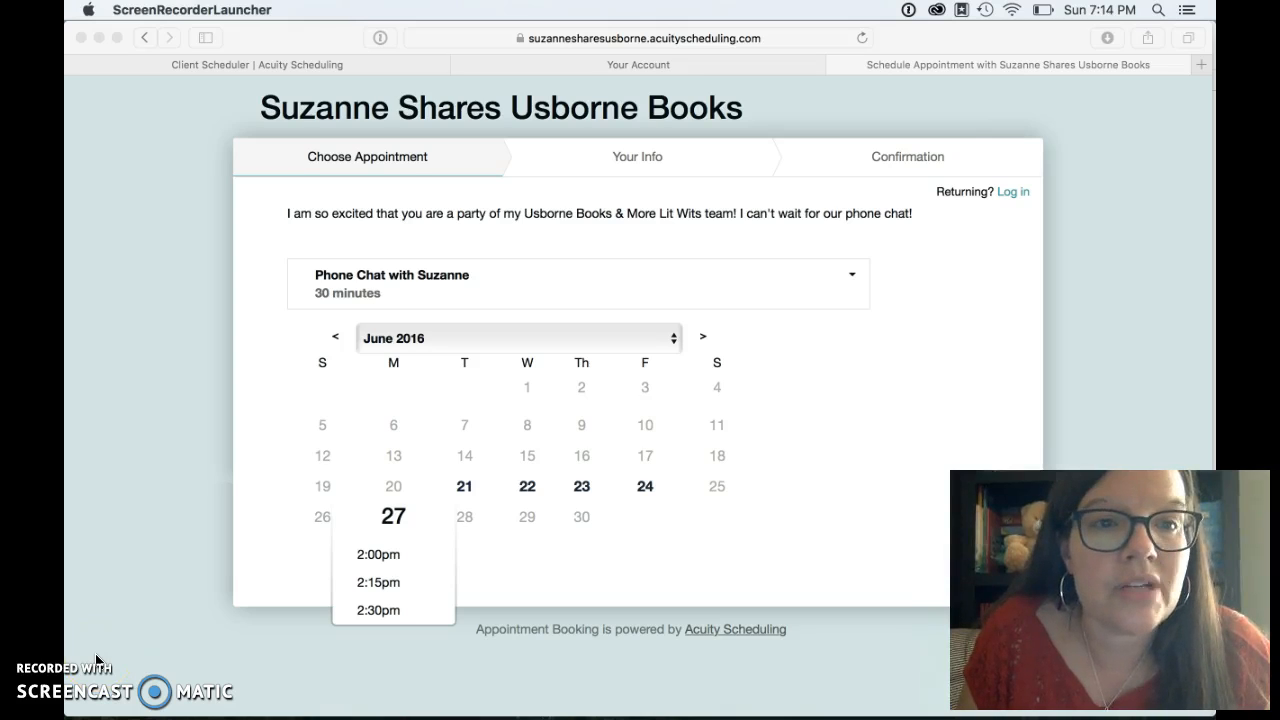